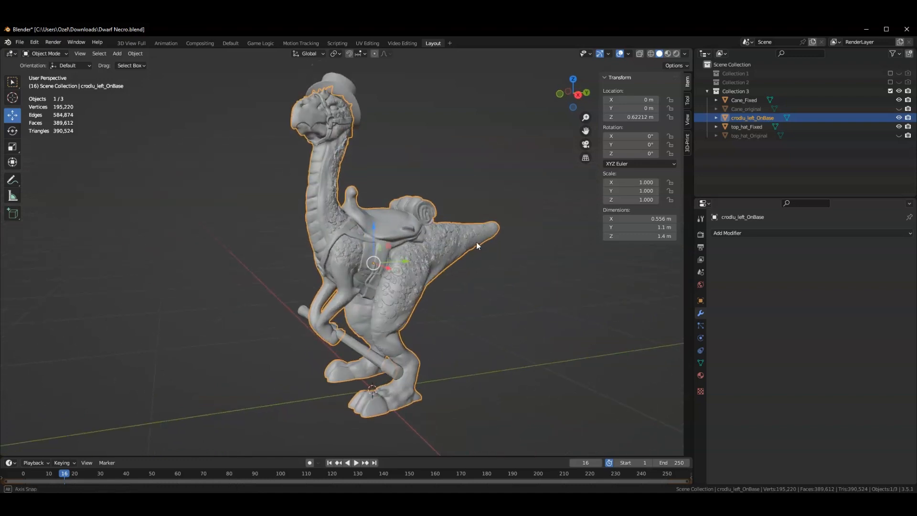
- Add a Boolean Union modifier targeting Cane_Fixed to crodlu_left_OnBase and apply it
drag(477, 246, 541, 286)
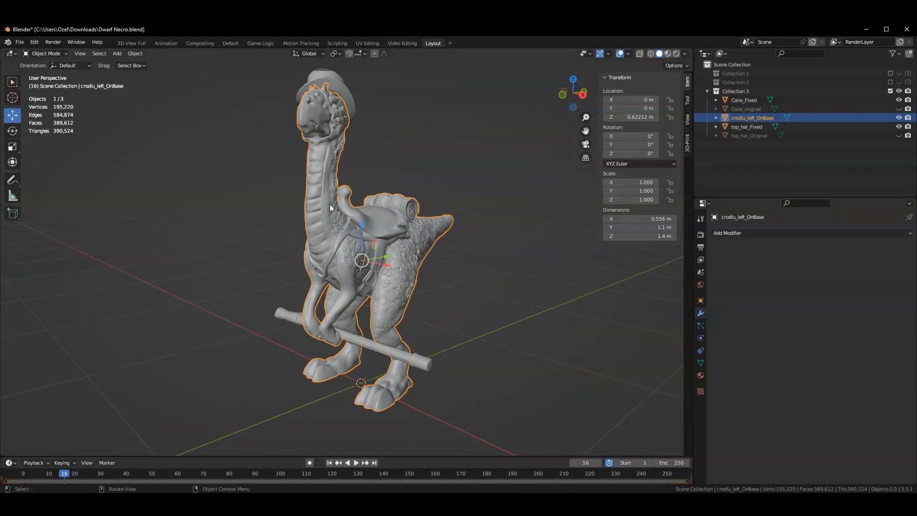
mouse_move(587, 274)
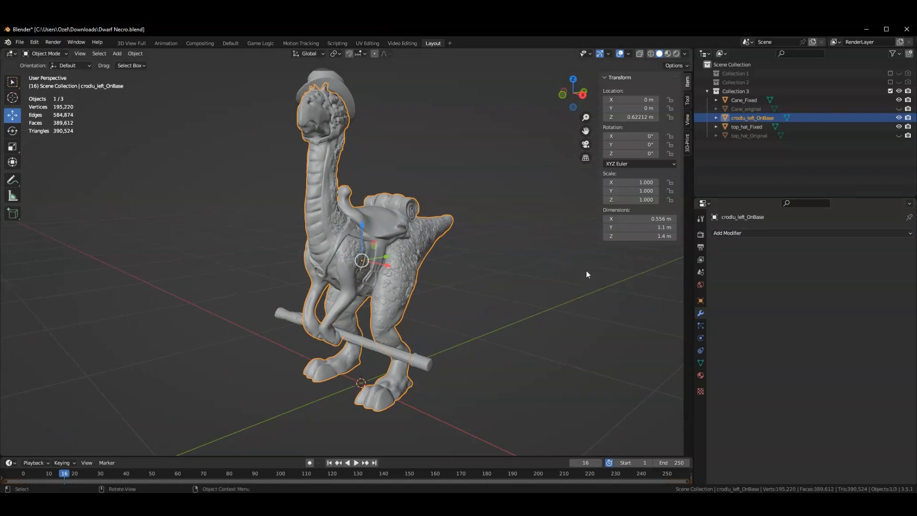
mouse_move(700, 315)
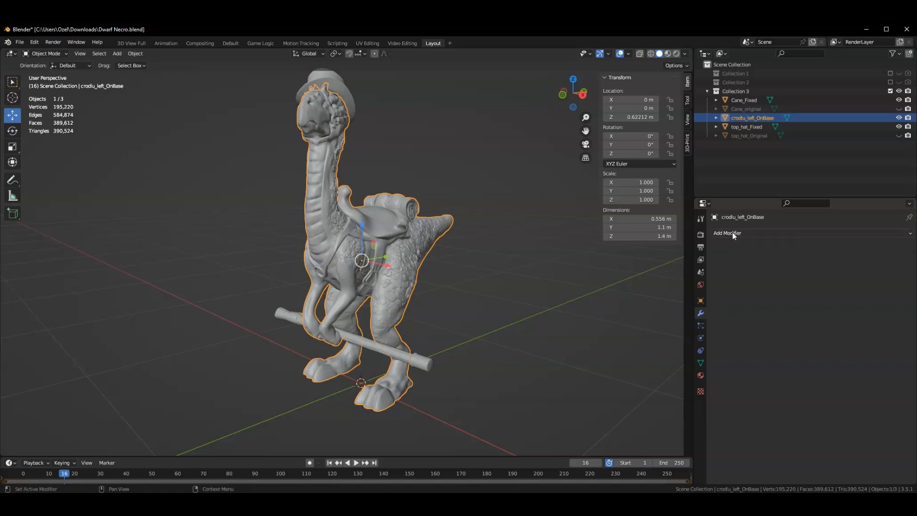
click(727, 233)
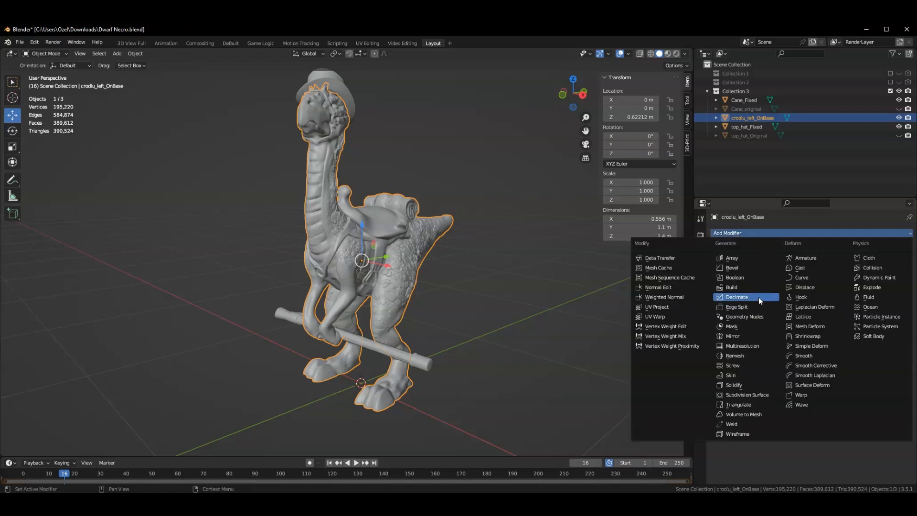
click(735, 277)
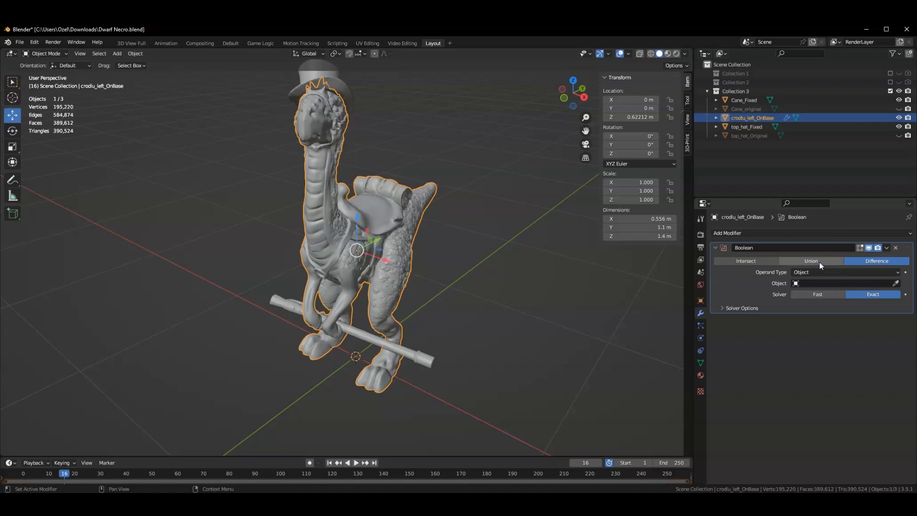
click(810, 261)
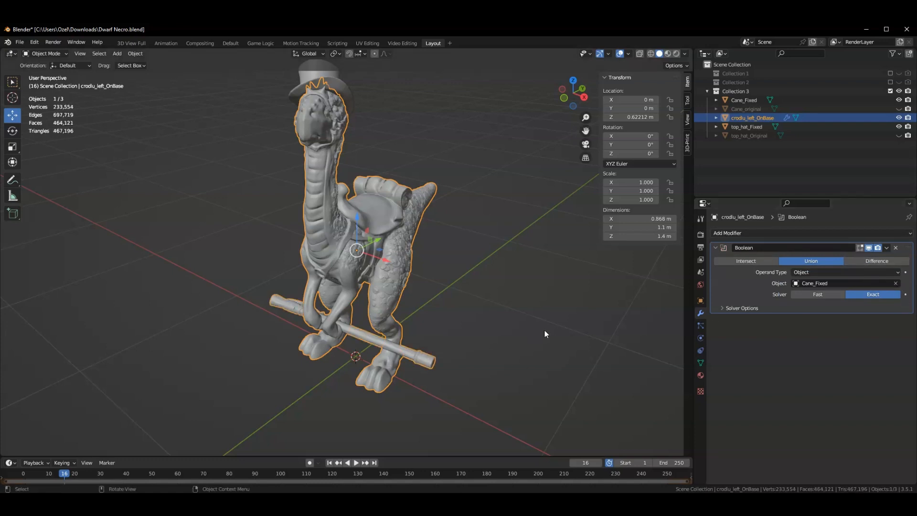
click(842, 284)
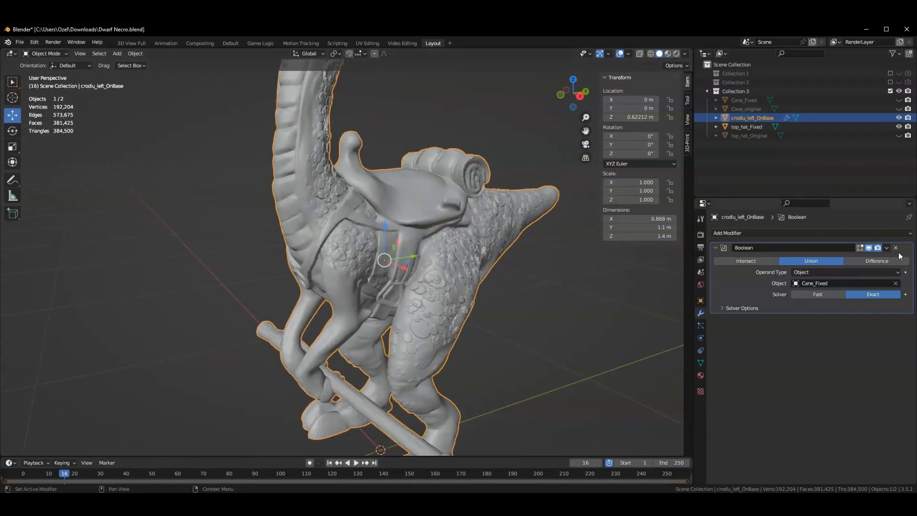
click(886, 247)
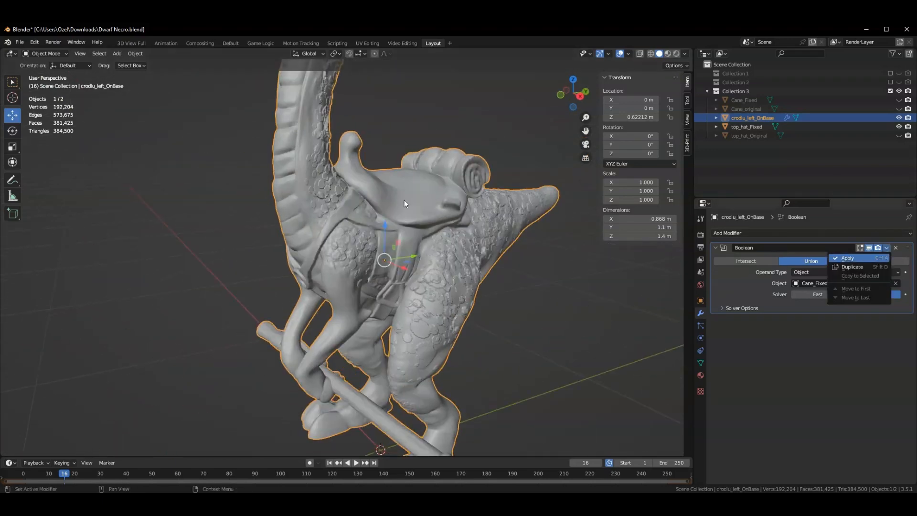
click(848, 258)
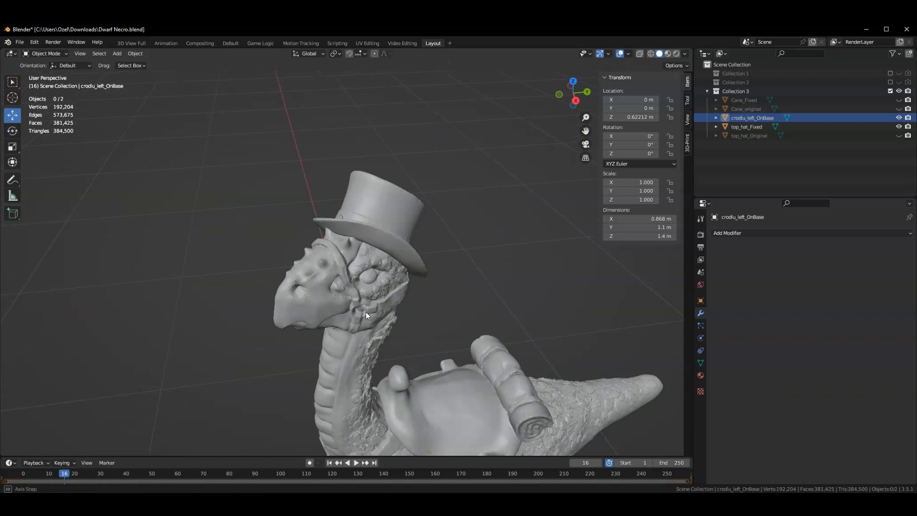
drag(366, 315, 328, 335)
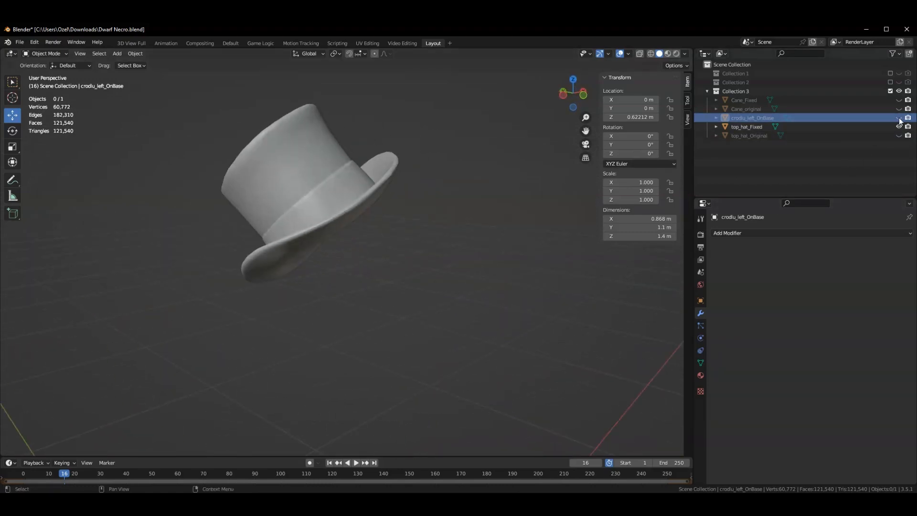
click(899, 117)
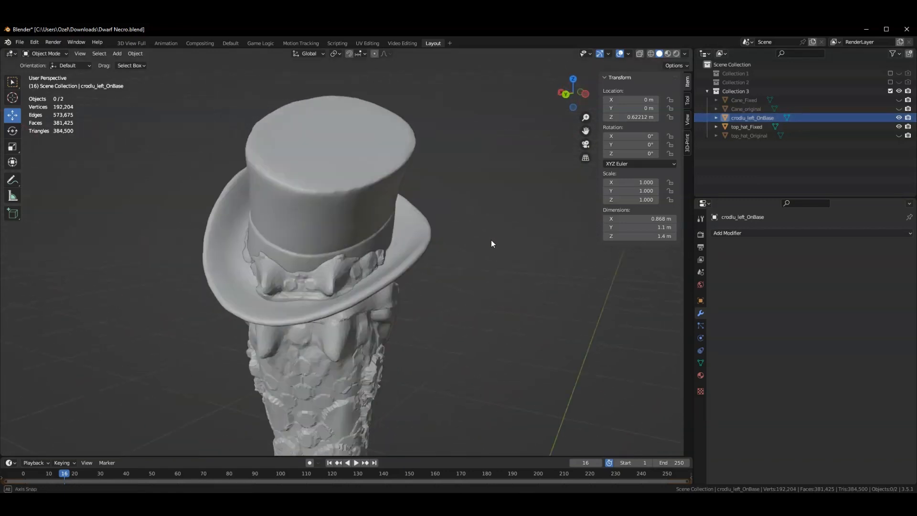
drag(492, 243, 390, 321)
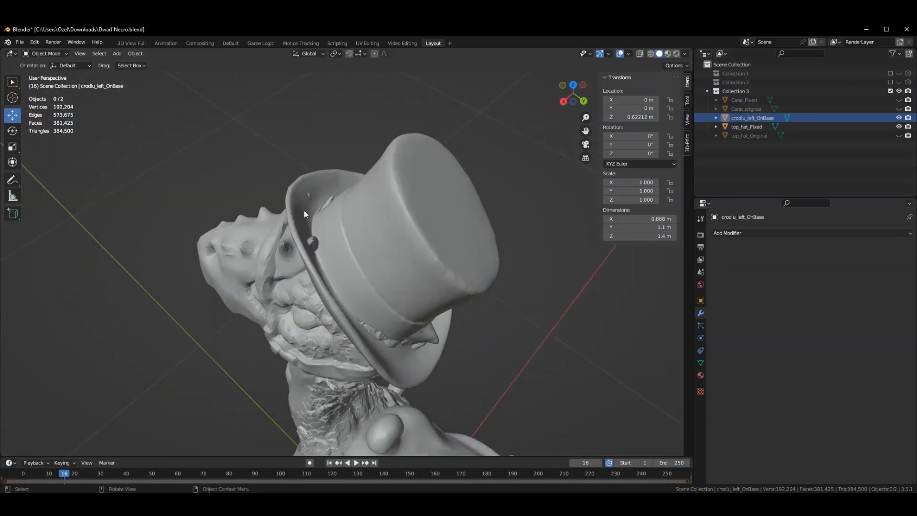
drag(305, 214, 358, 281)
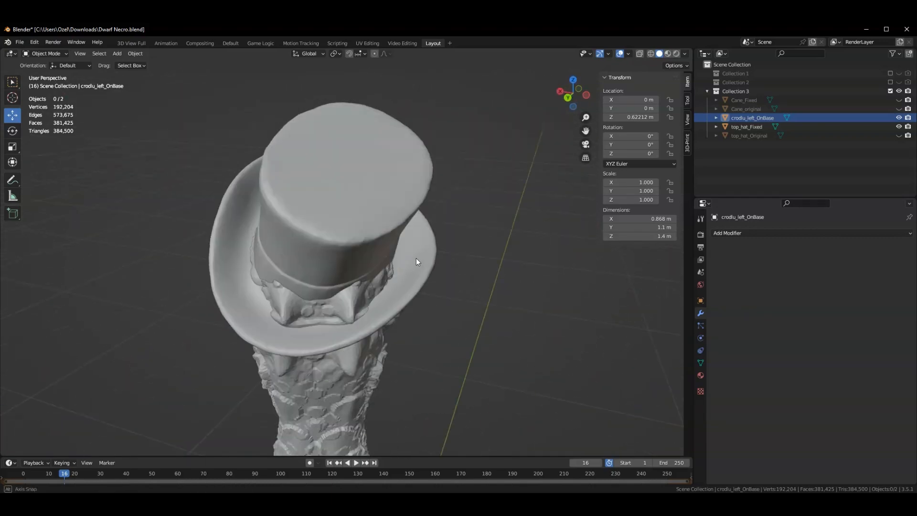
drag(415, 261, 430, 298)
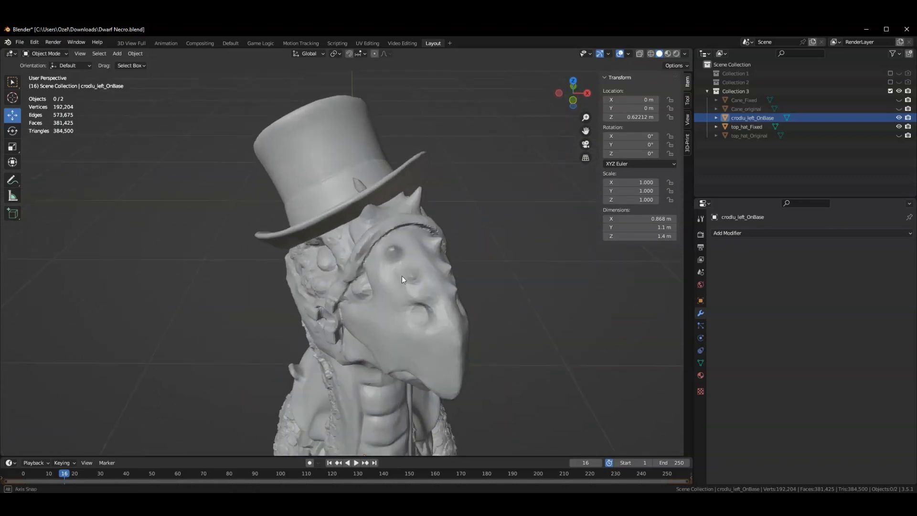
drag(402, 280, 240, 277)
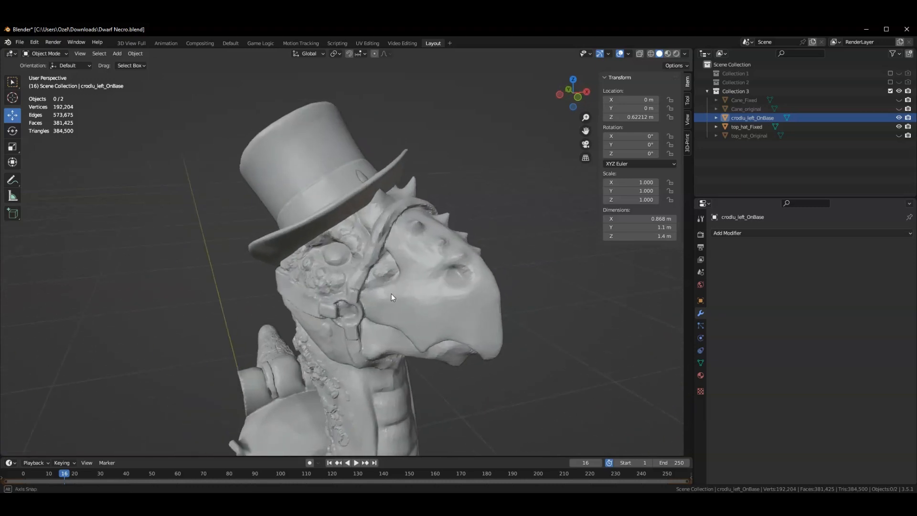
drag(392, 297, 386, 286)
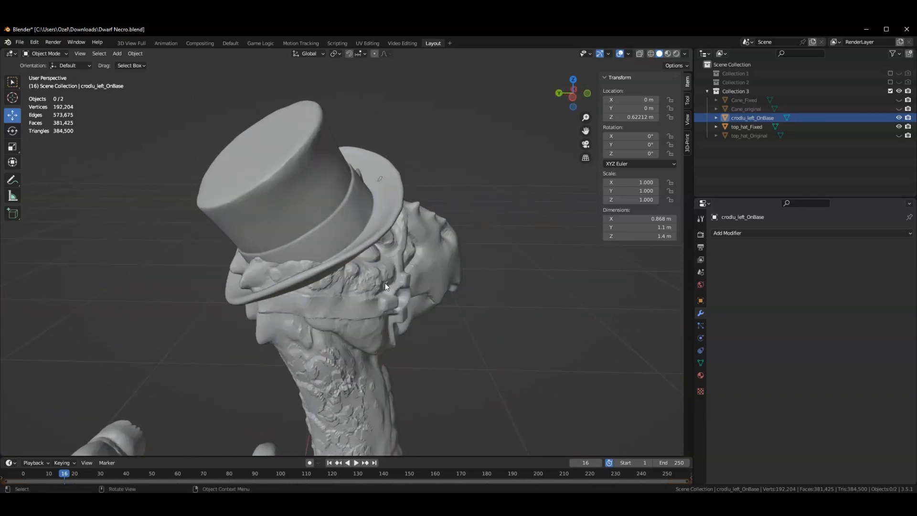
drag(386, 287, 433, 234)
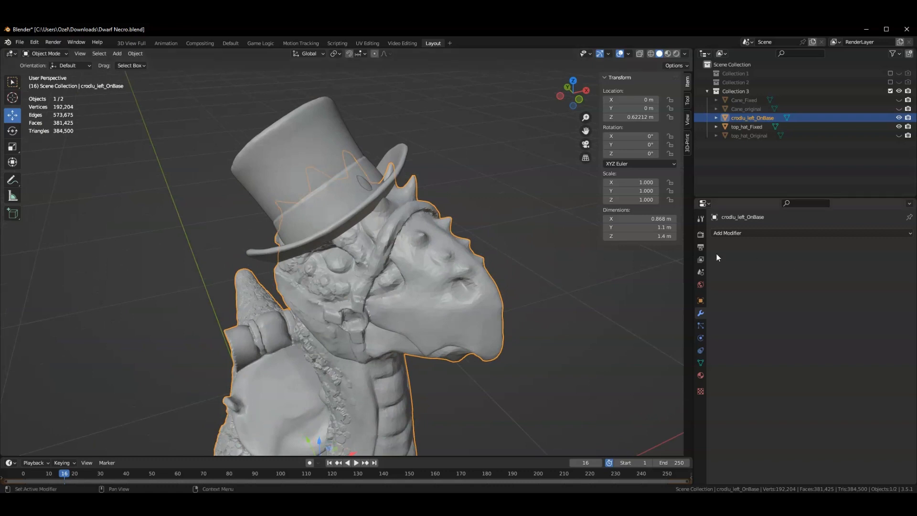
- Apply a Boolean Difference modifier using top_hat_Fixed to carve the hat into the head
click(727, 232)
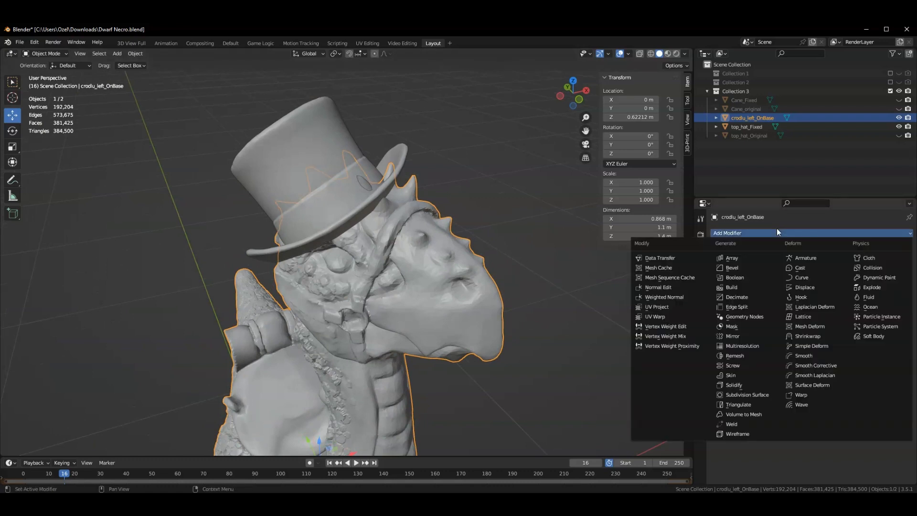
click(735, 277)
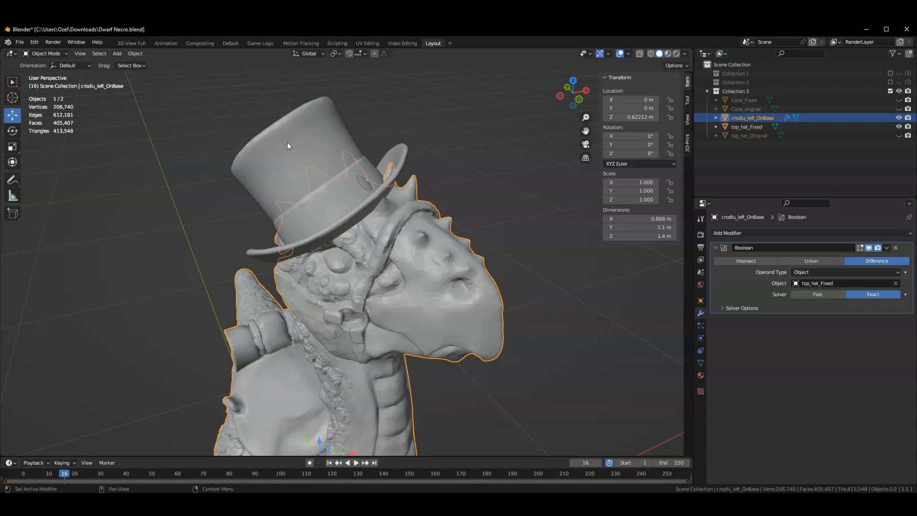
click(887, 248)
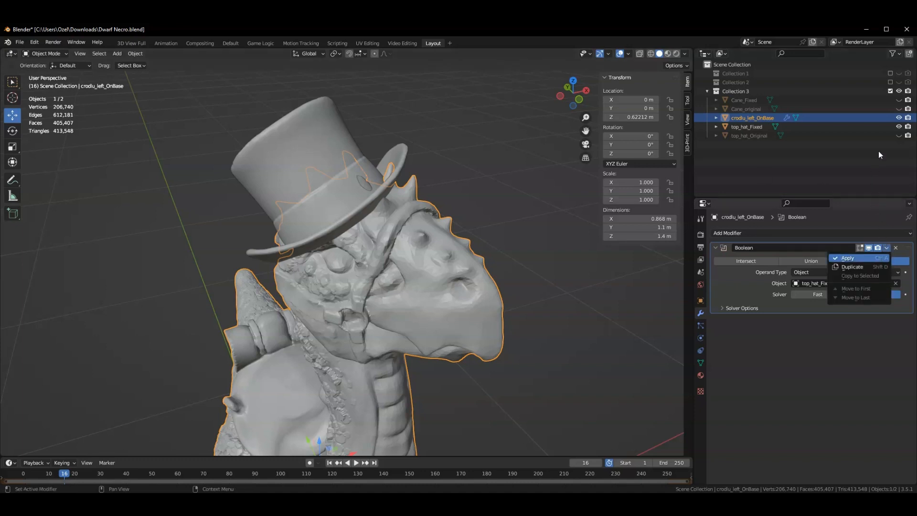
click(848, 258)
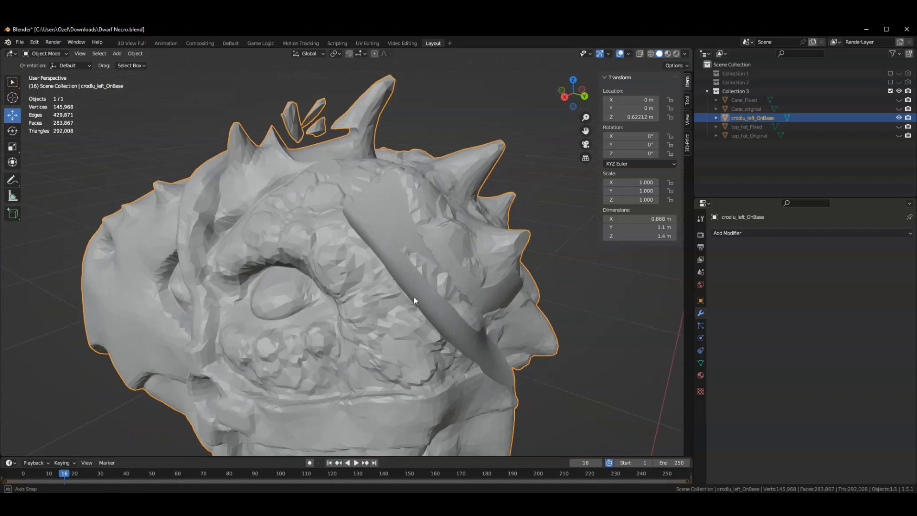
- Inspect the cut head in Edit Mode and pick the stray fragment near the brim
drag(415, 298, 360, 201)
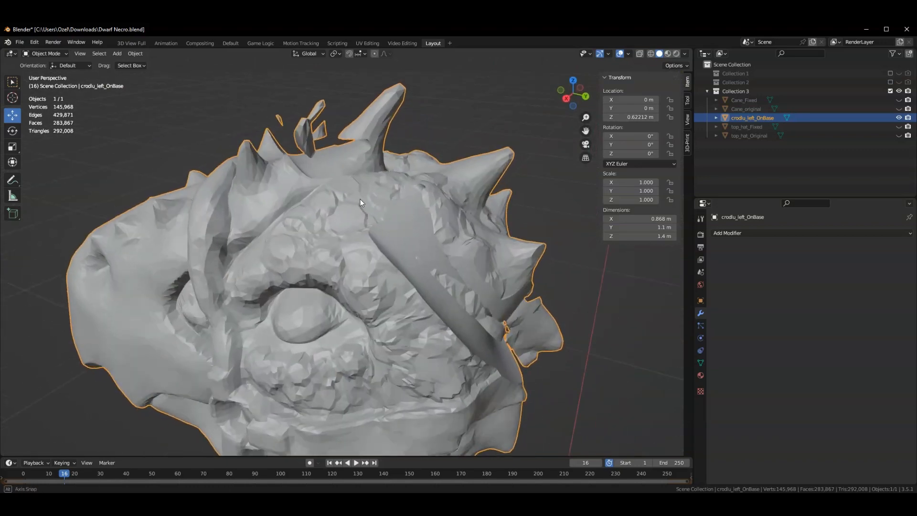
drag(360, 202, 325, 224)
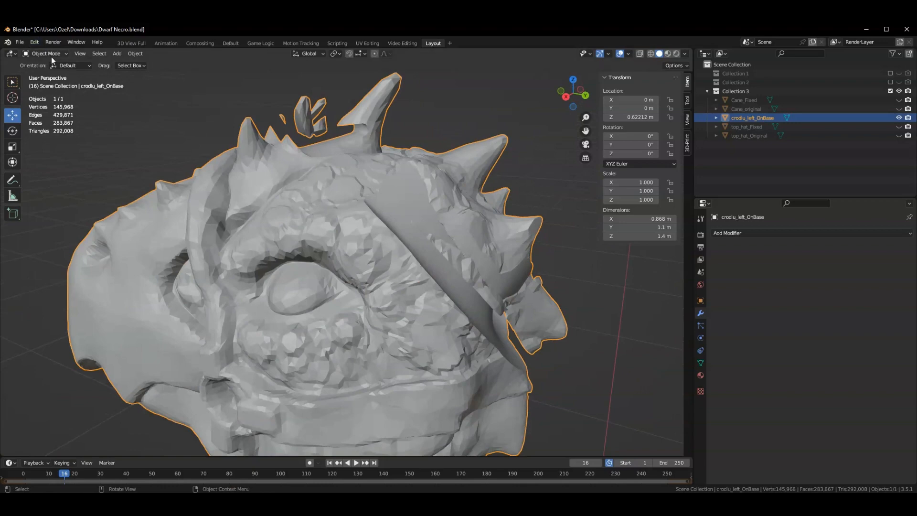
key(Tab)
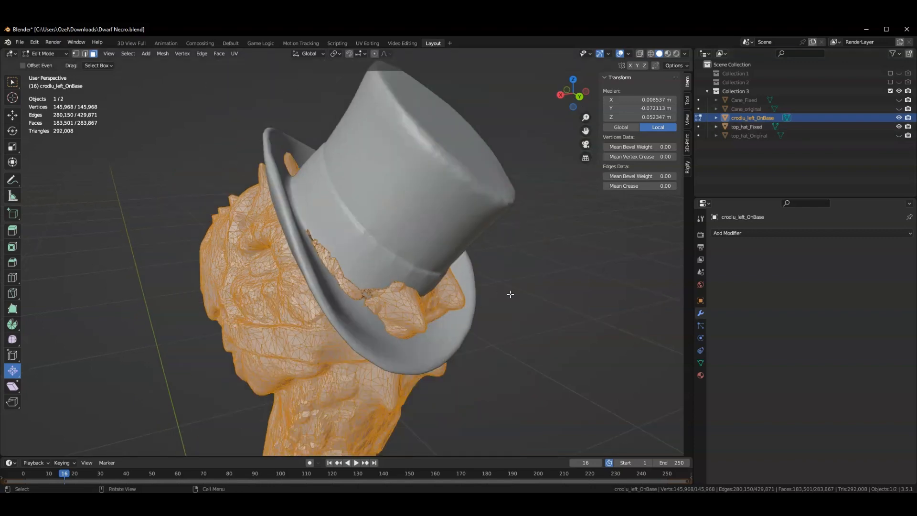
click(420, 302)
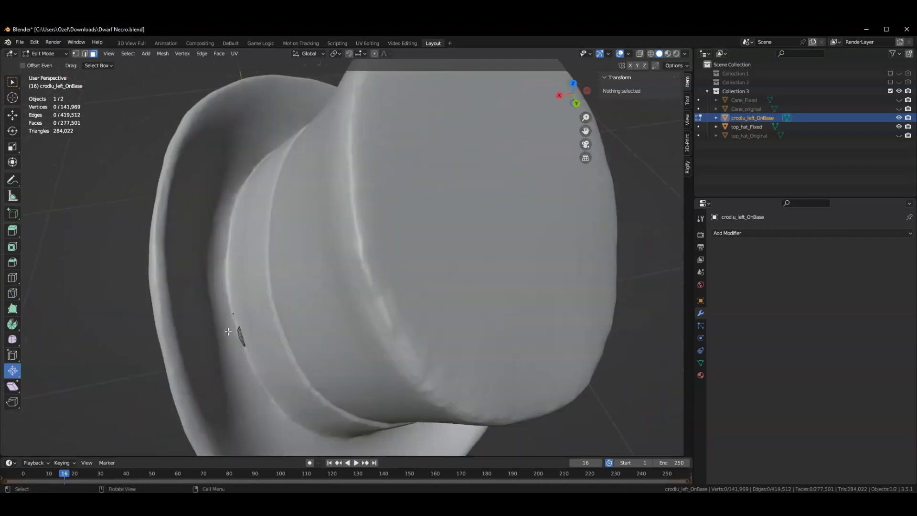
click(213, 342)
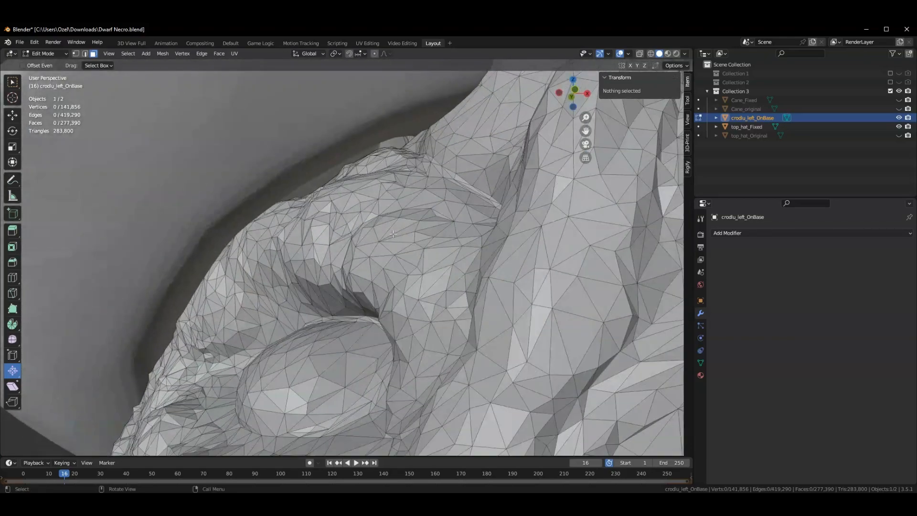
- Orbit the view inside the hat rim and along its inner edge
drag(392, 235, 369, 182)
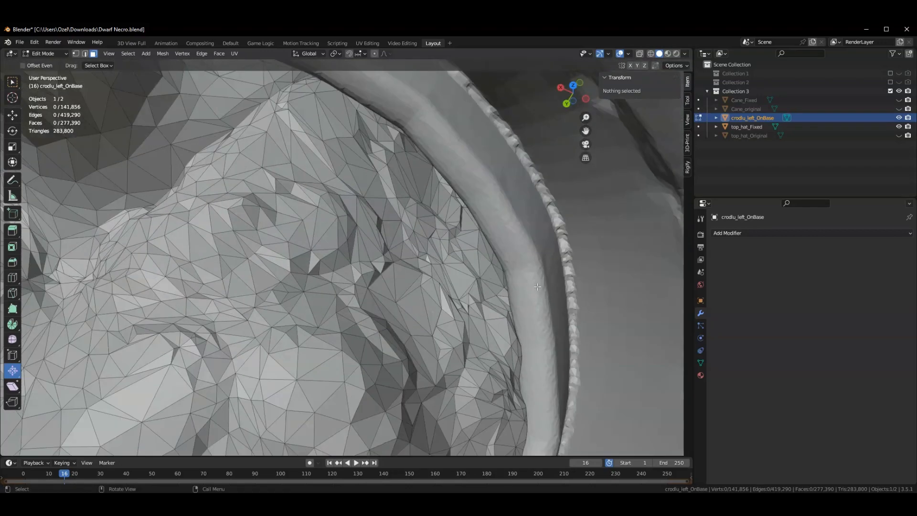
drag(537, 287, 559, 270)
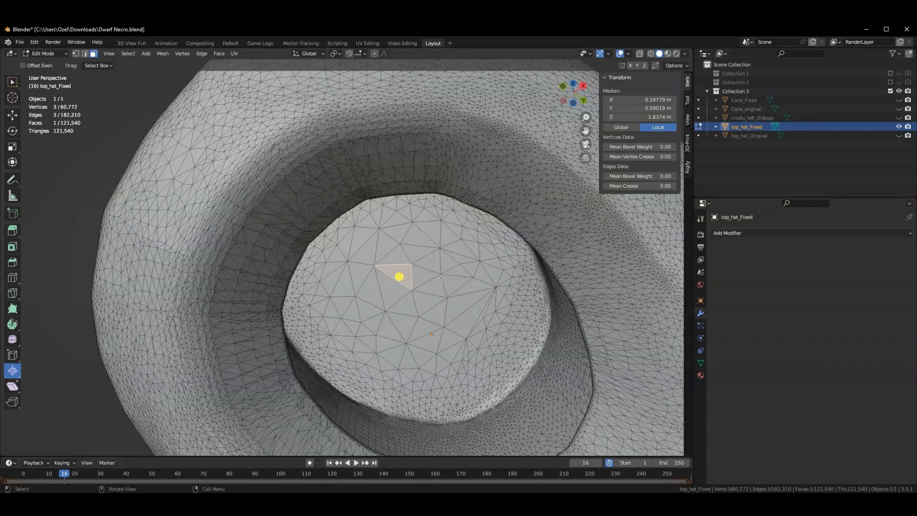
- Begin selecting the hat's groove faces while viewing from under the brim
right_click(441, 277)
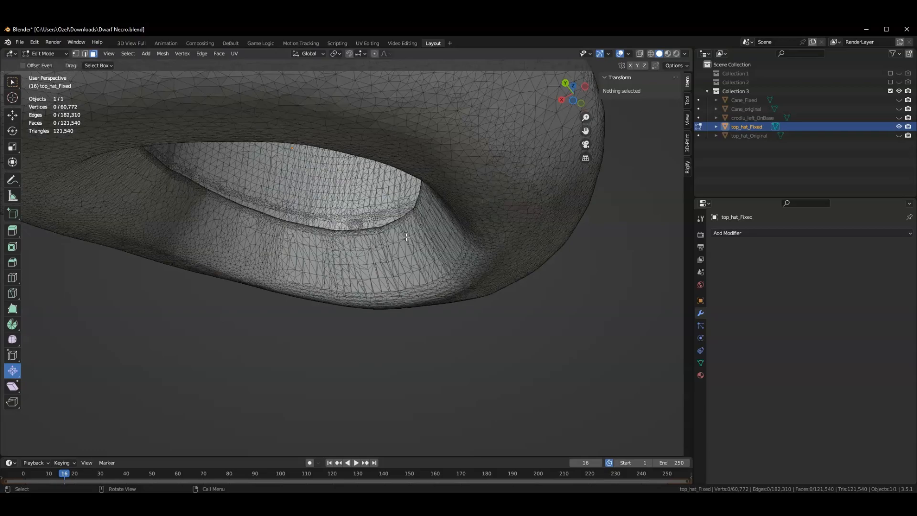
drag(404, 234, 228, 144)
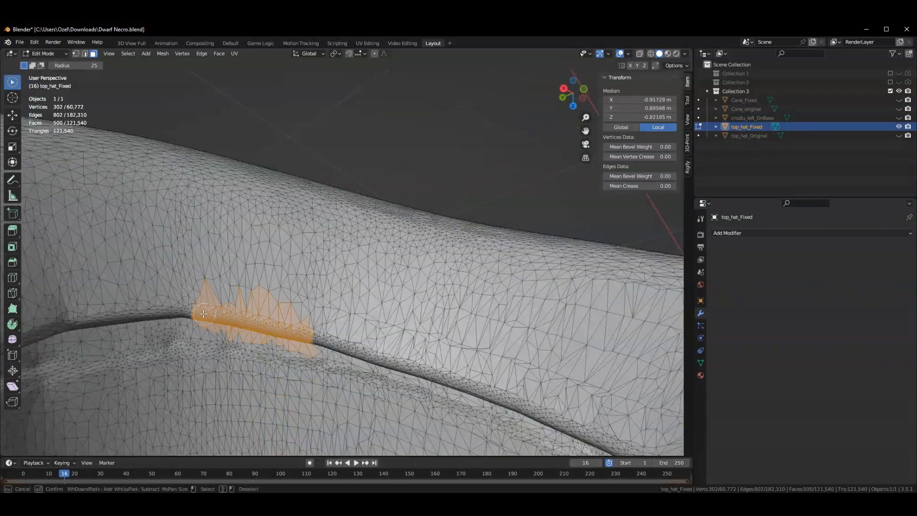
- Extend the face selection further along the top hat's groove
drag(203, 313, 302, 330)
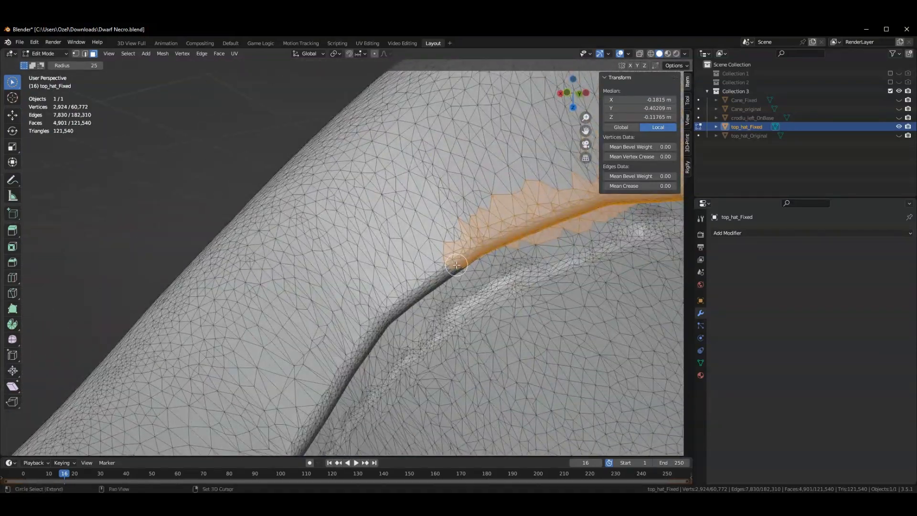
drag(457, 265, 331, 387)
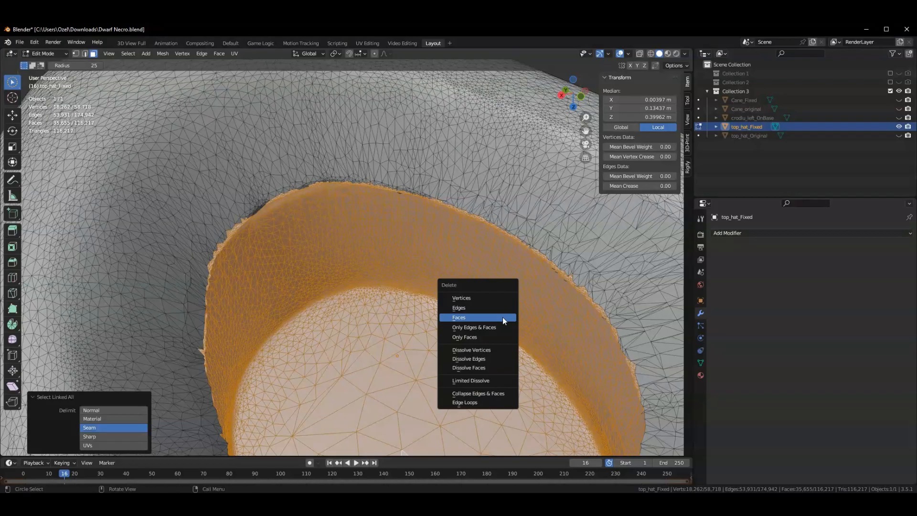
- Delete the selected inner faces and select ragged faces along the new hole's edge
click(459, 317)
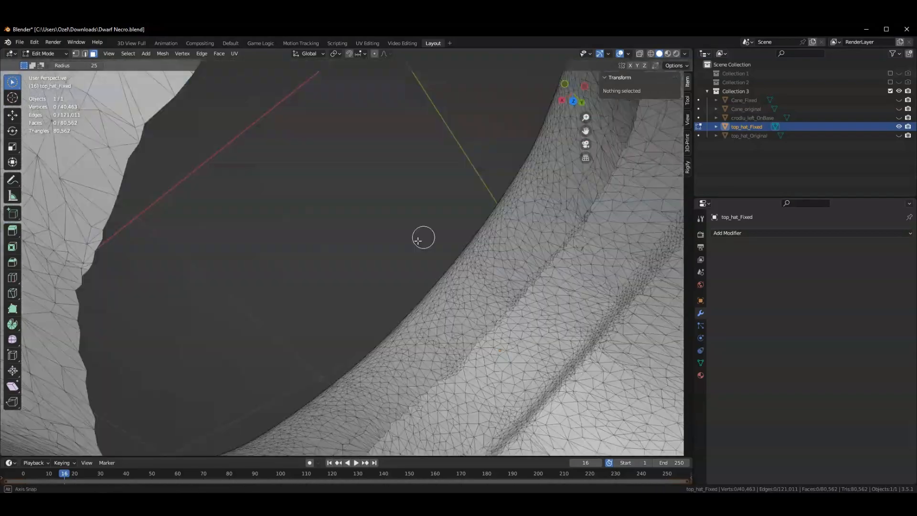
drag(423, 238, 598, 336)
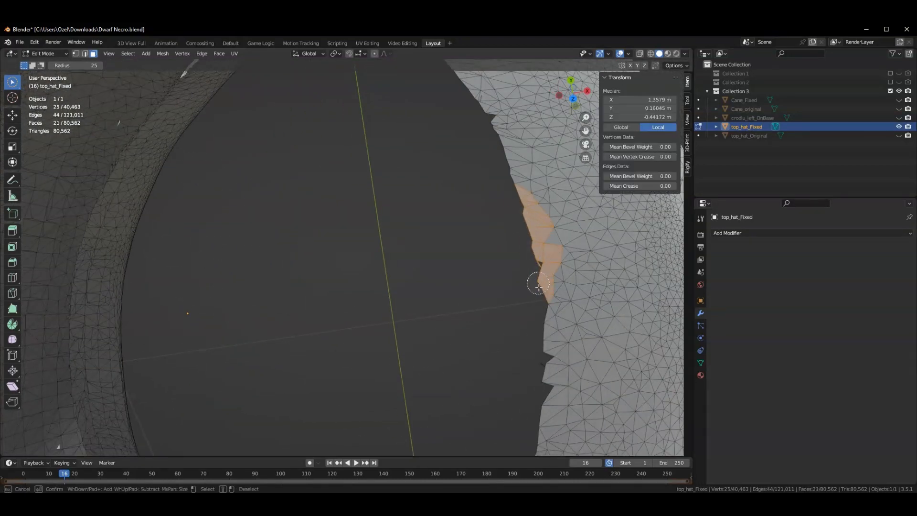
drag(538, 287, 505, 161)
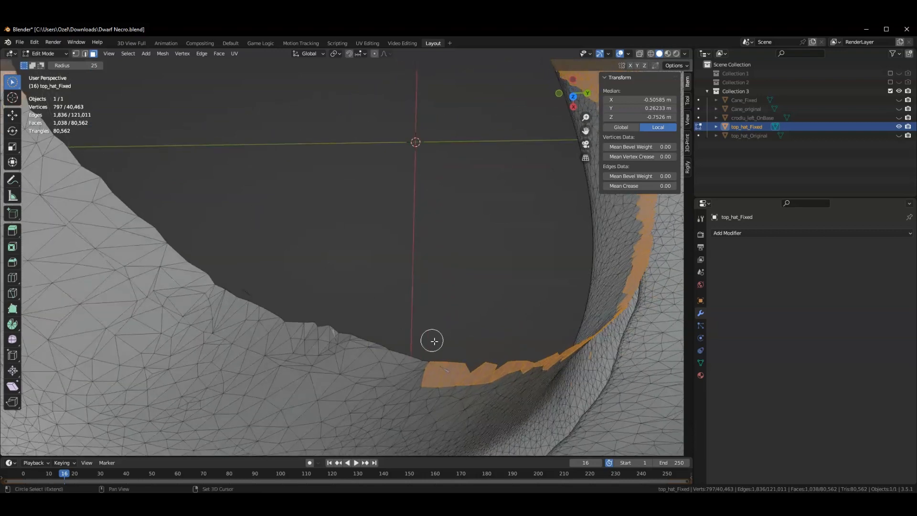
- Circle-select the remaining jagged faces all around the hat's inner rim
drag(432, 341, 123, 196)
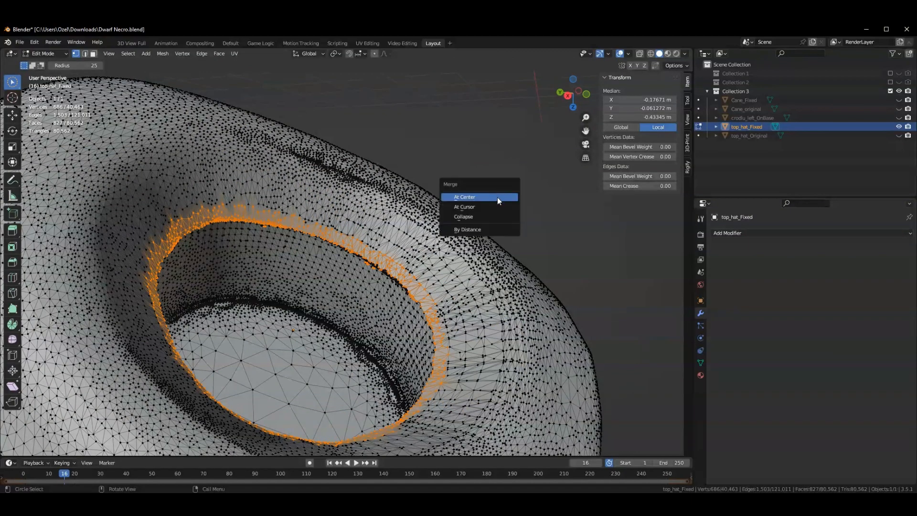
- Merge the rim vertices At Center to cap the hat opening
click(465, 196)
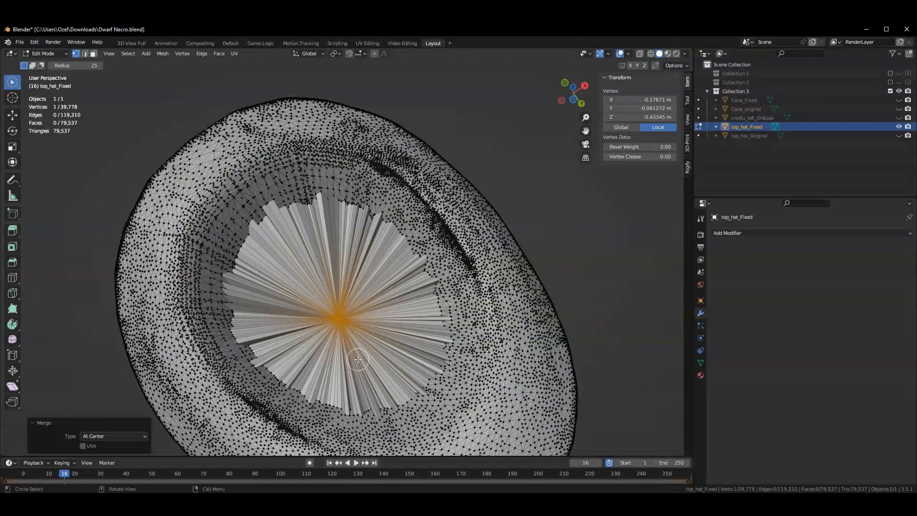
click(42, 53)
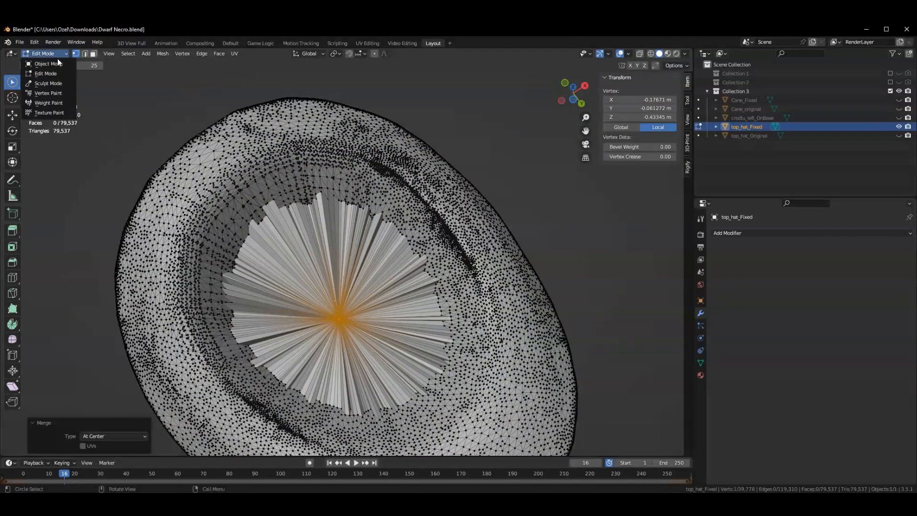
- Sculpt over the merged fan with the Smooth brush, then return to Object Mode
click(48, 84)
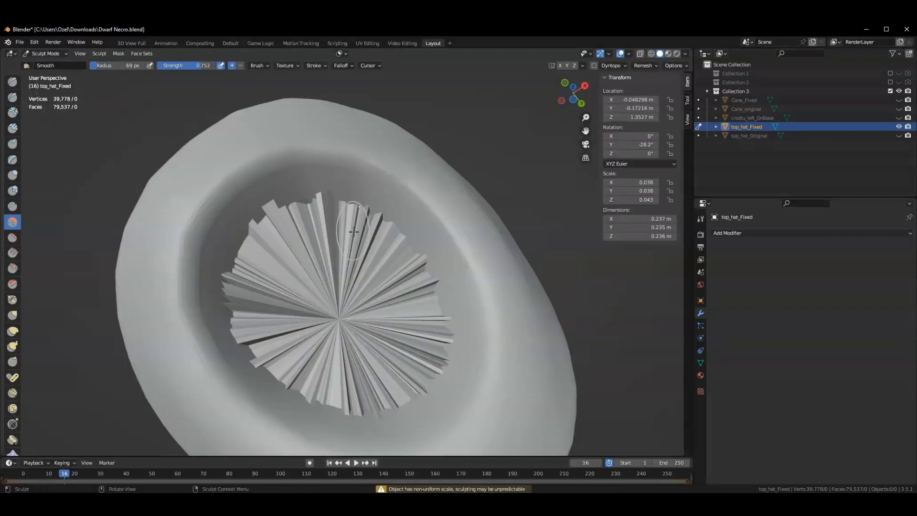
drag(354, 231, 252, 228)
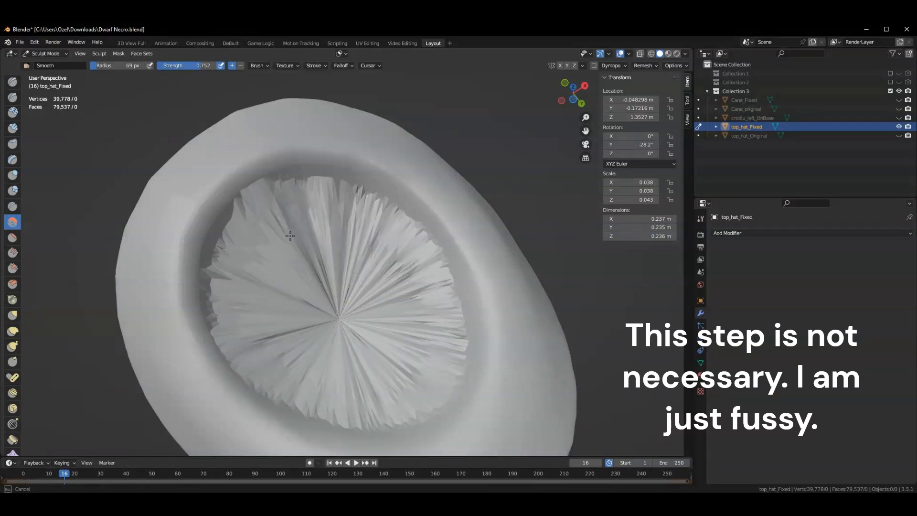
drag(290, 237, 328, 371)
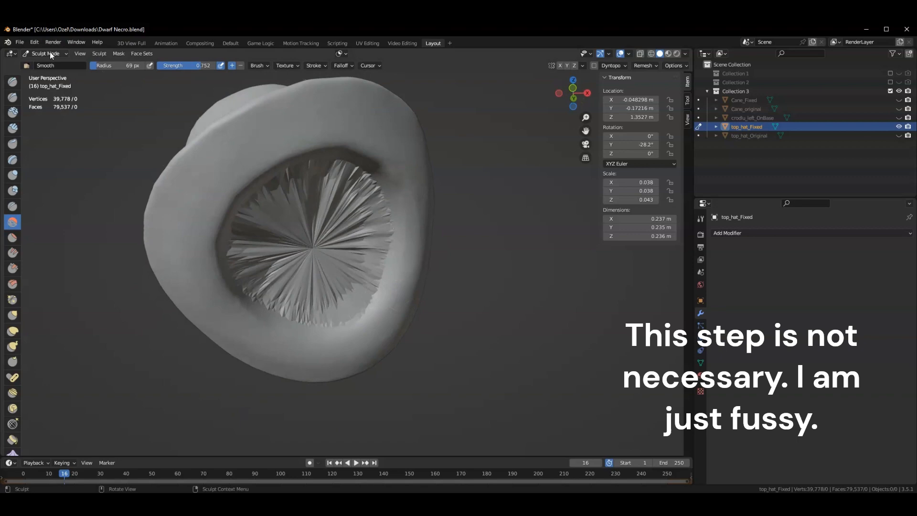
click(44, 53)
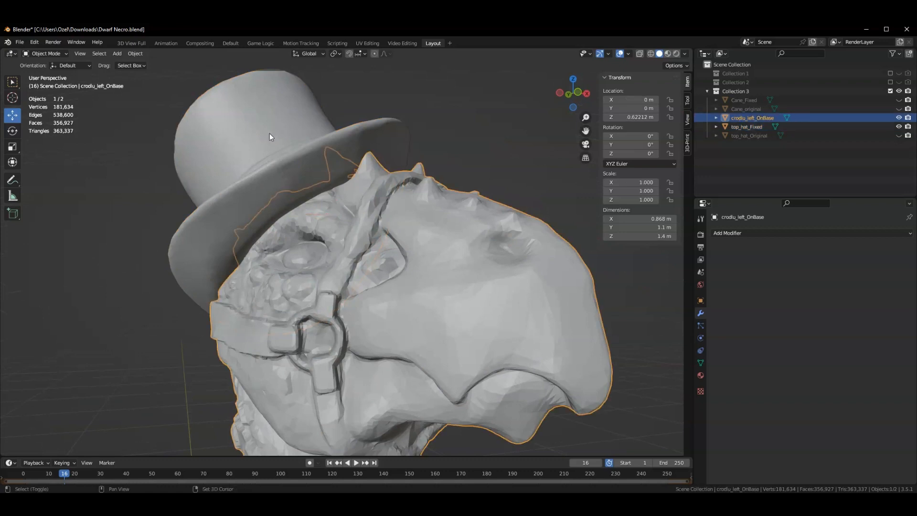
- Add a Boolean union with top_hat_Fixed to the head and inspect the fused hat rim
click(728, 233)
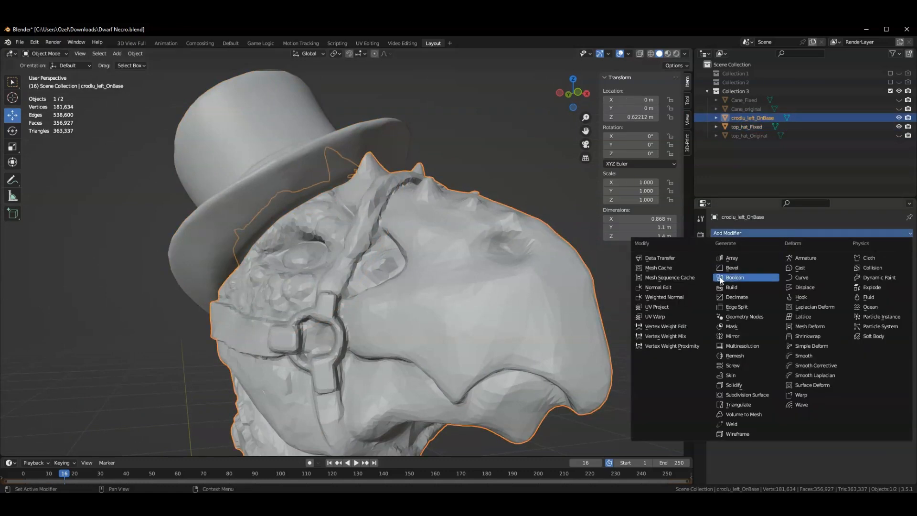
click(735, 277)
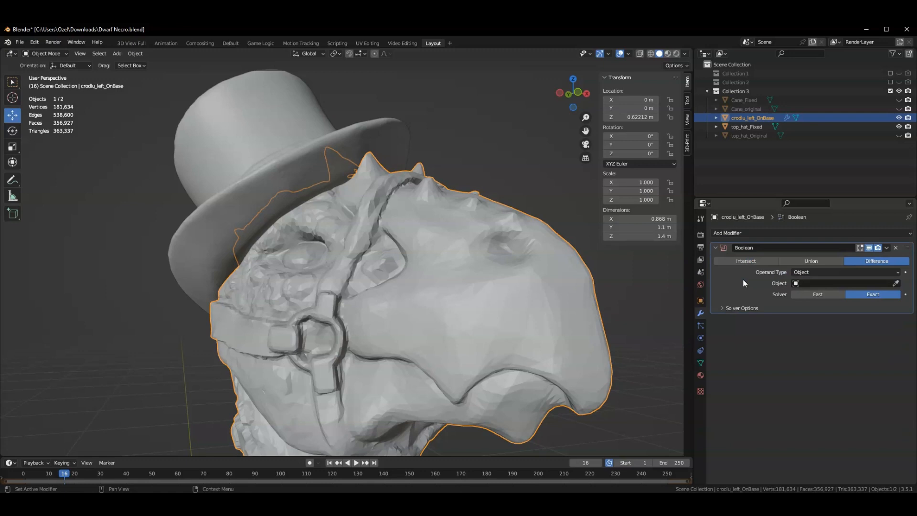
click(810, 261)
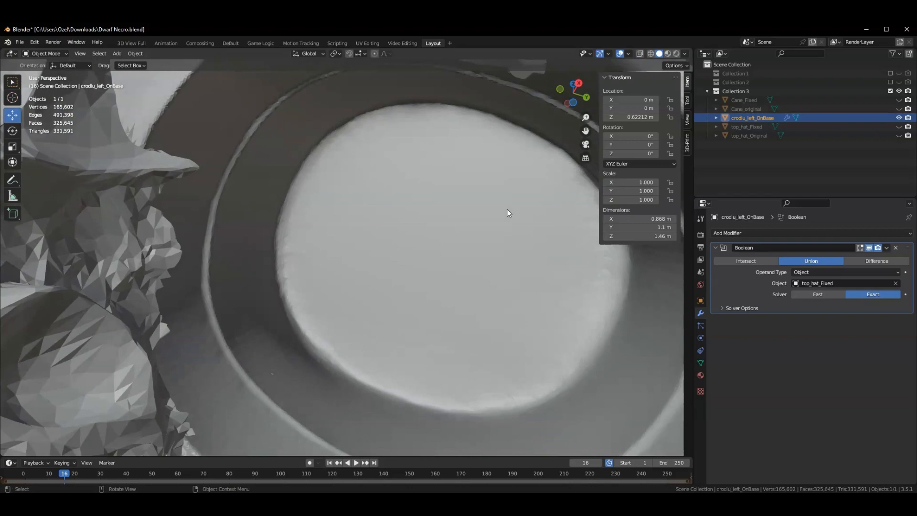
drag(508, 212, 482, 190)
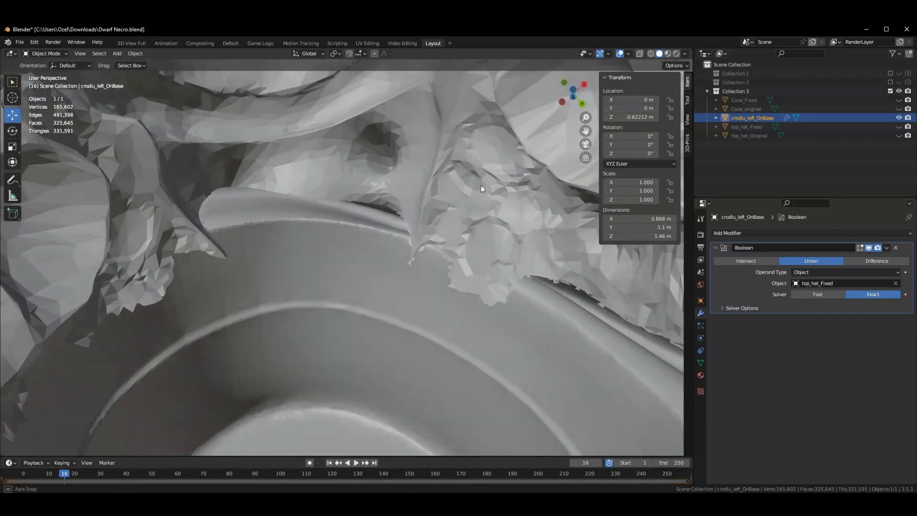
drag(481, 190, 421, 364)
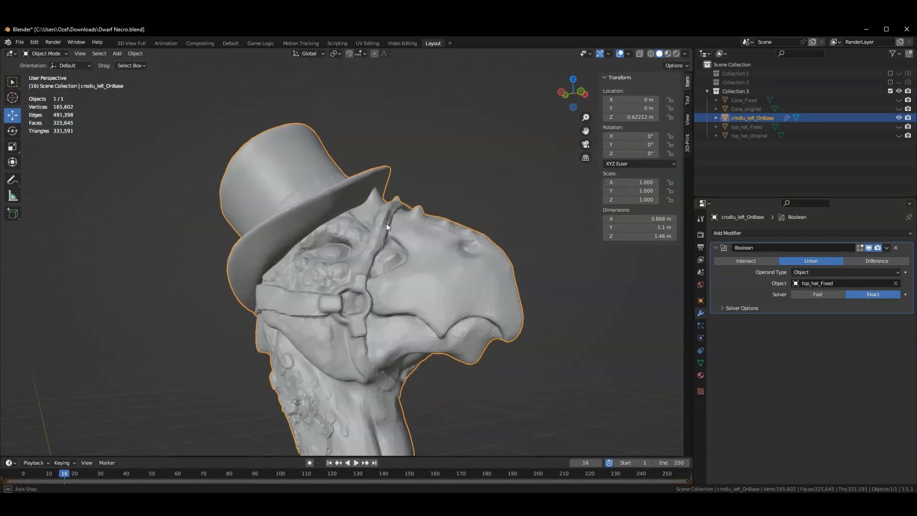
click(886, 248)
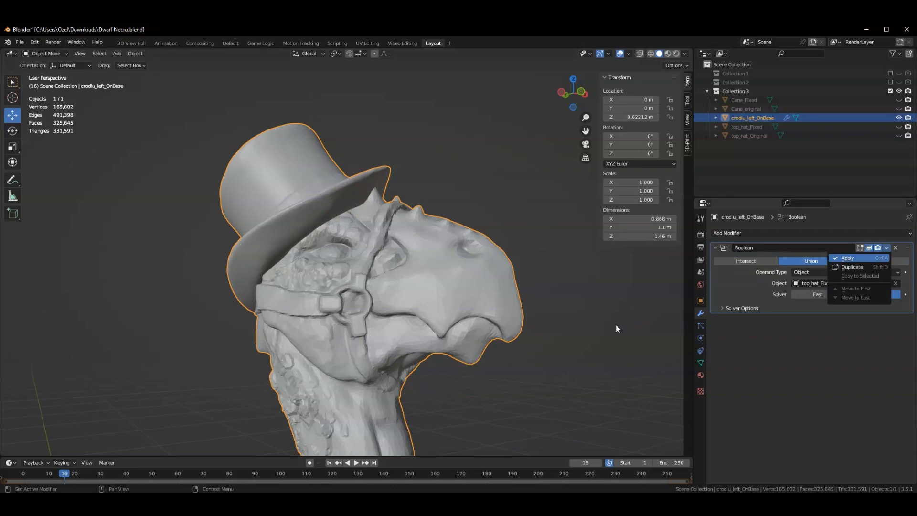
- Apply the hat Boolean modifier, then orbit out to view the whole creature
click(847, 258)
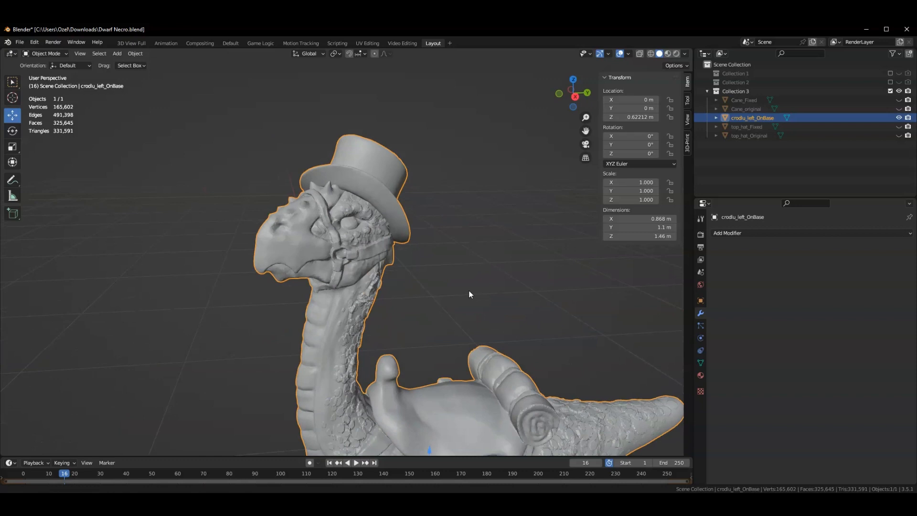
drag(469, 292, 465, 249)
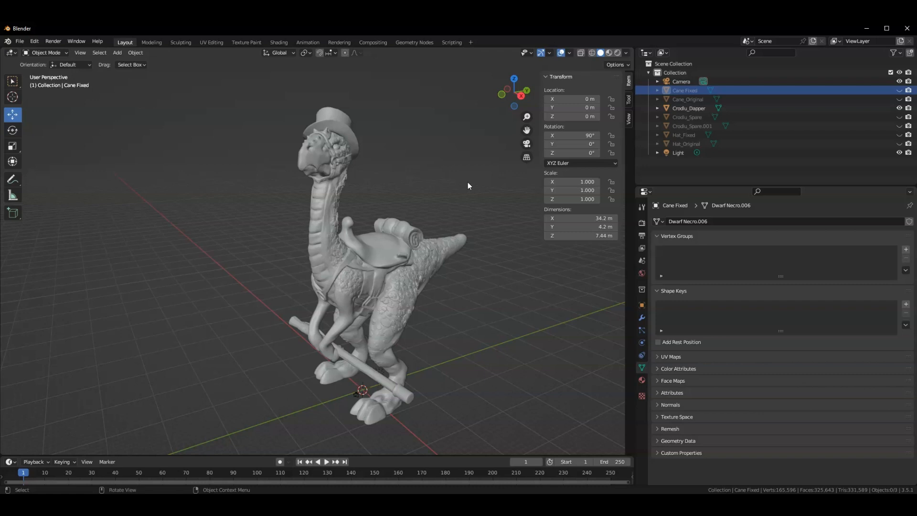
mouse_move(480, 246)
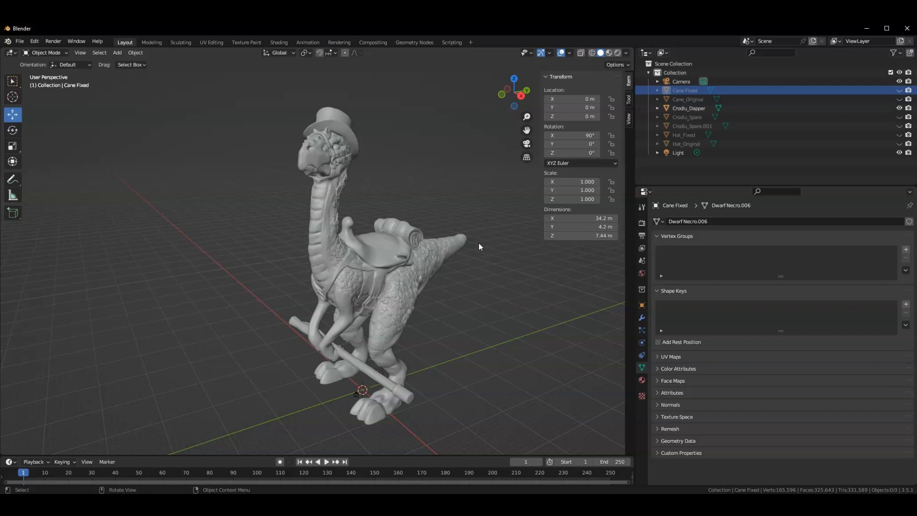
- Show only Crodu_Spare and Cane_Original from the Outliner, and orbit around them
click(687, 99)
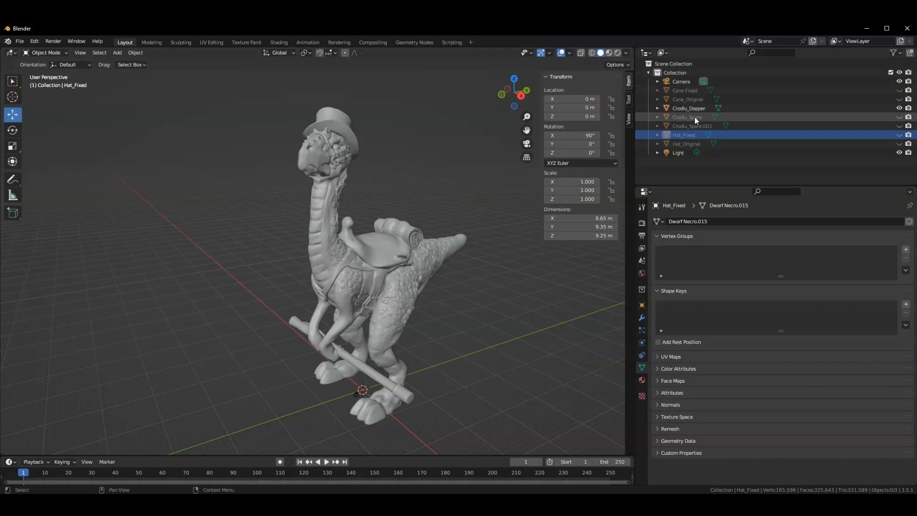
mouse_move(692, 108)
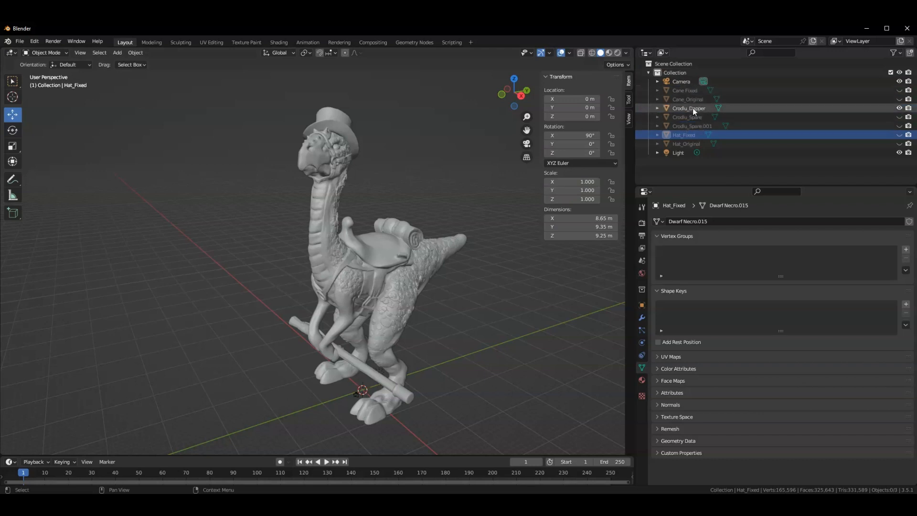
click(689, 109)
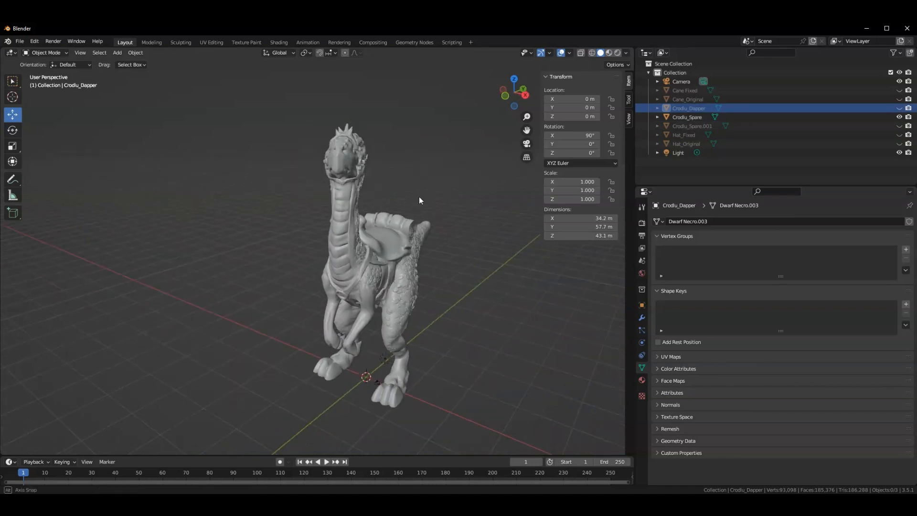
click(688, 117)
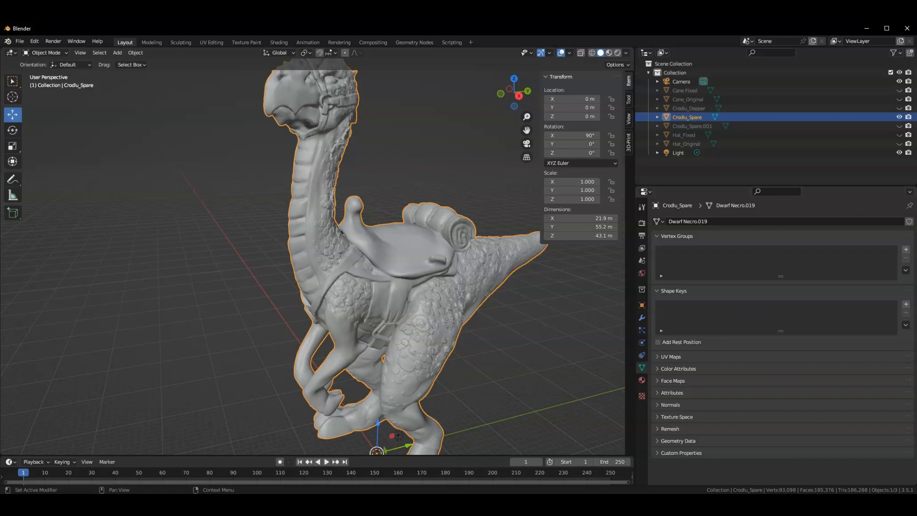
mouse_move(414, 190)
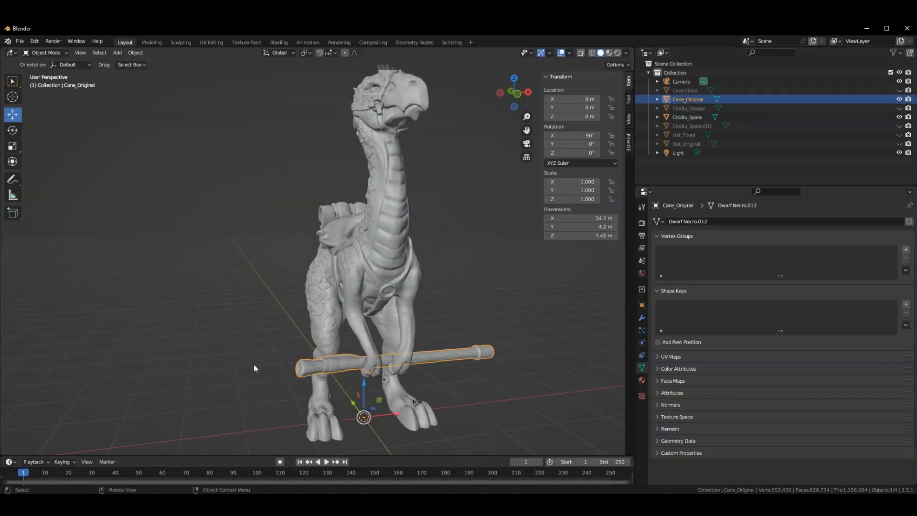
drag(255, 368, 423, 339)
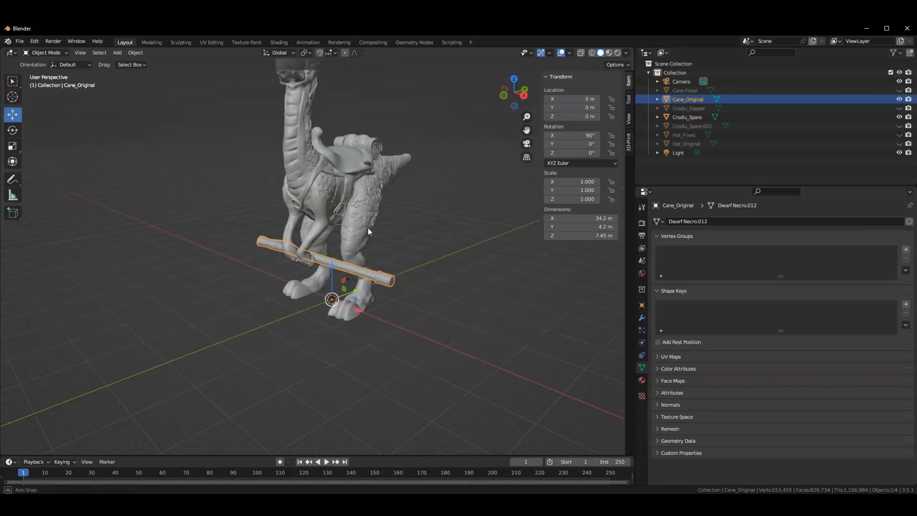
- Add a Boolean union modifier targeting Cane_Original to Crodu_Spare and zoom onto the cane
drag(368, 232, 336, 307)
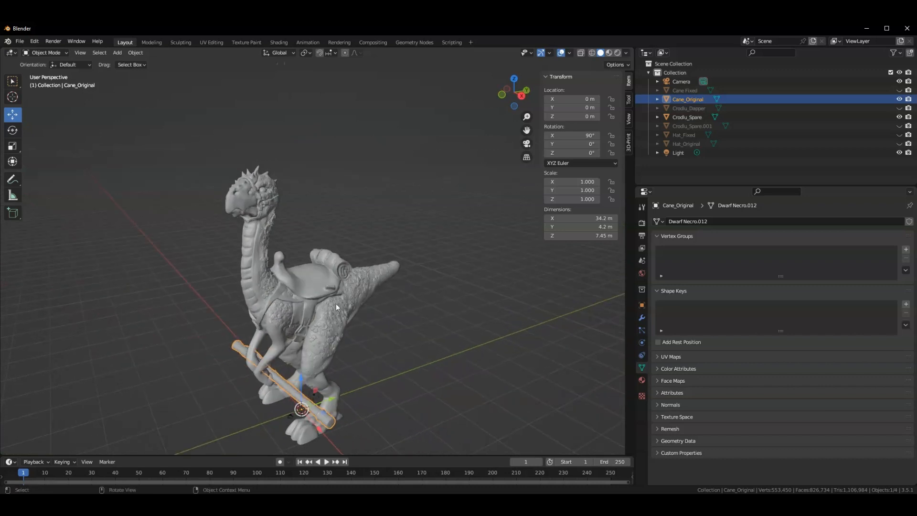
click(688, 117)
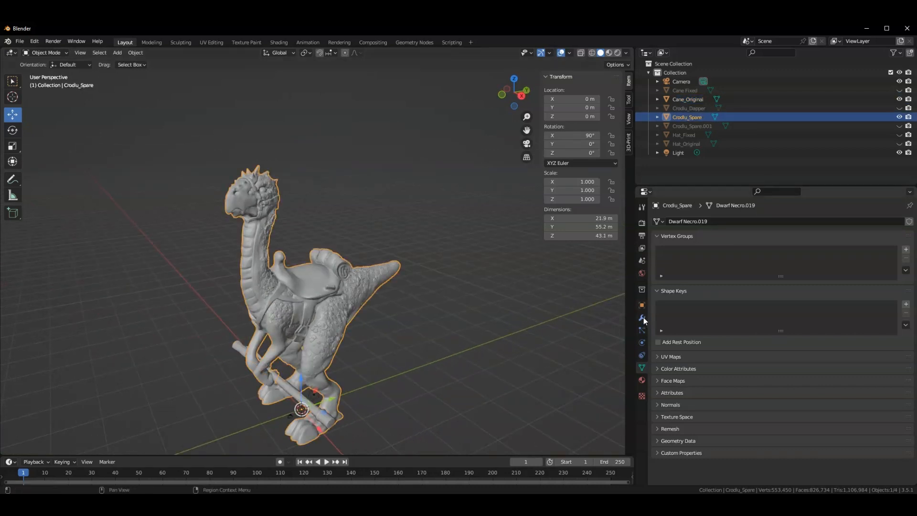
click(642, 317)
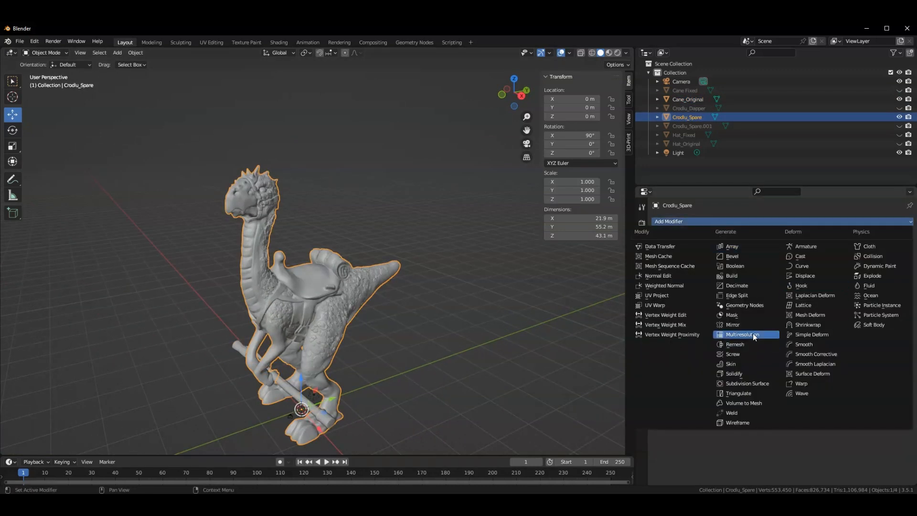
click(732, 265)
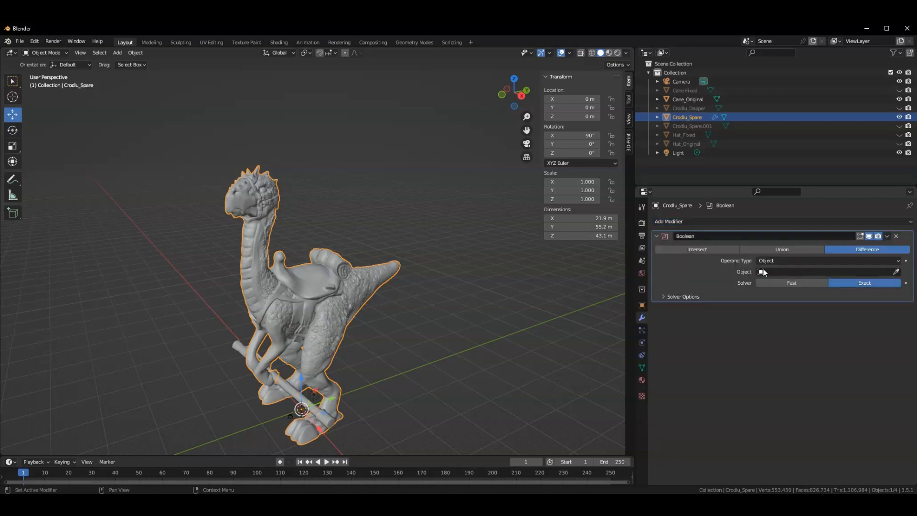
click(782, 250)
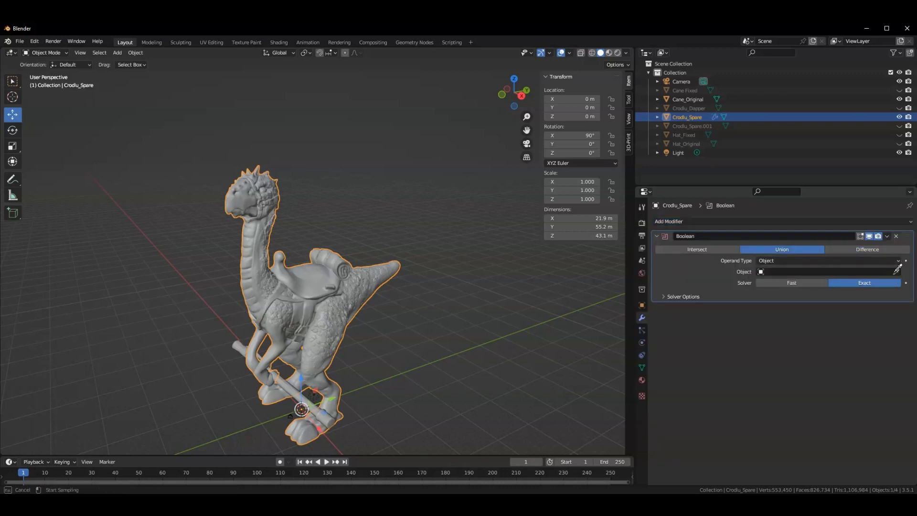
mouse_move(242, 341)
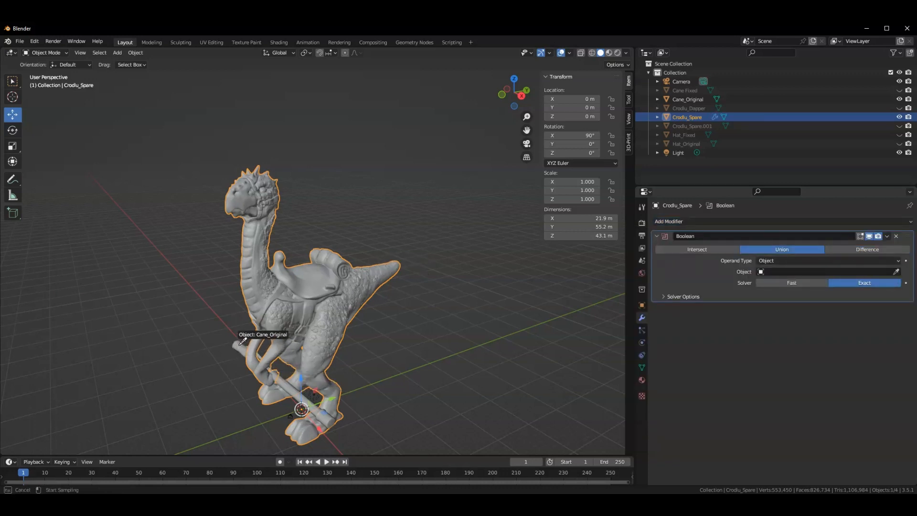
mouse_move(443, 329)
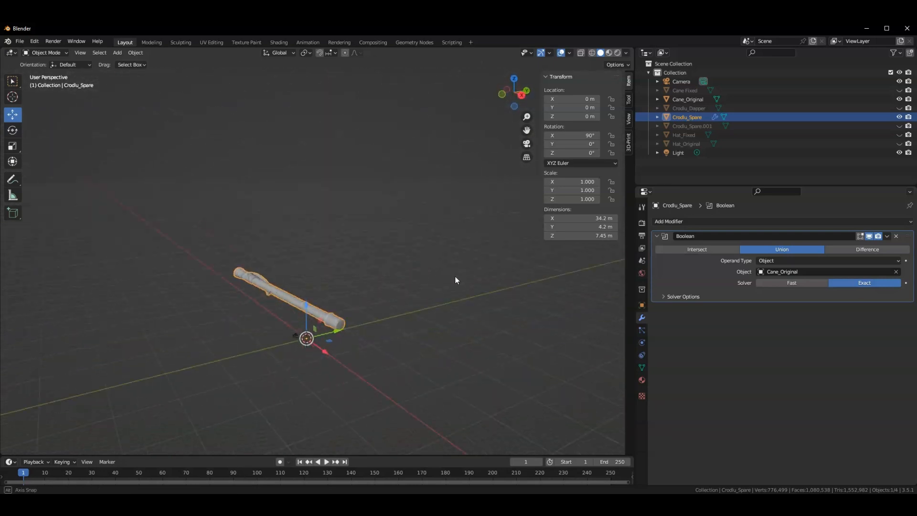
drag(456, 280, 446, 325)
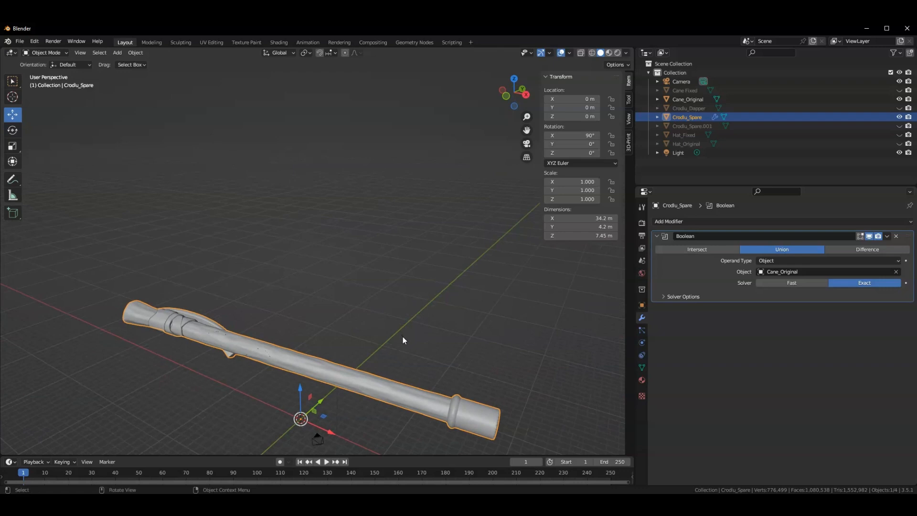
mouse_move(196, 360)
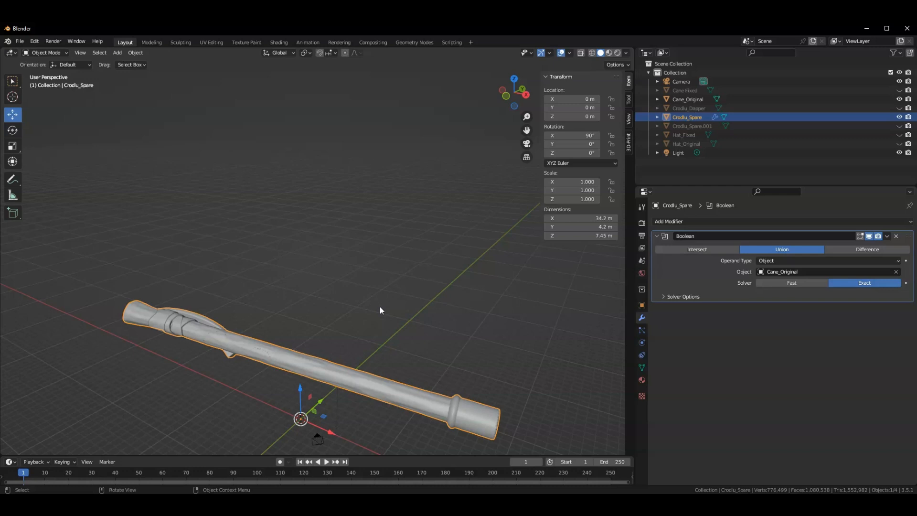
mouse_move(791, 282)
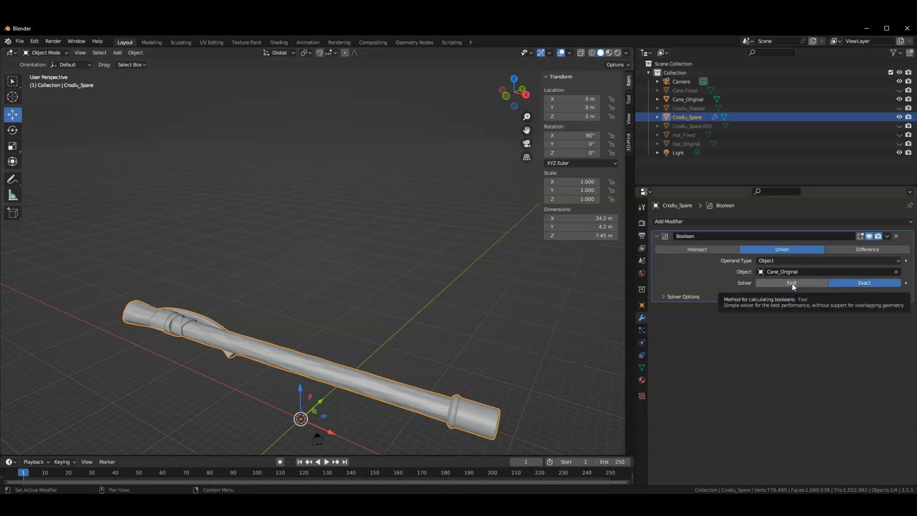
- Switch the Boolean solver to Fast and back to Exact, then delete the modifier
click(792, 283)
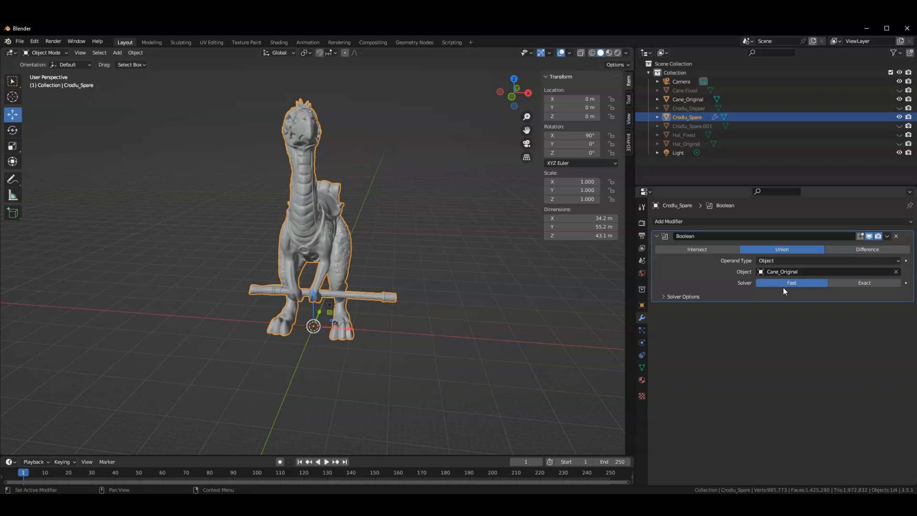
mouse_move(641, 248)
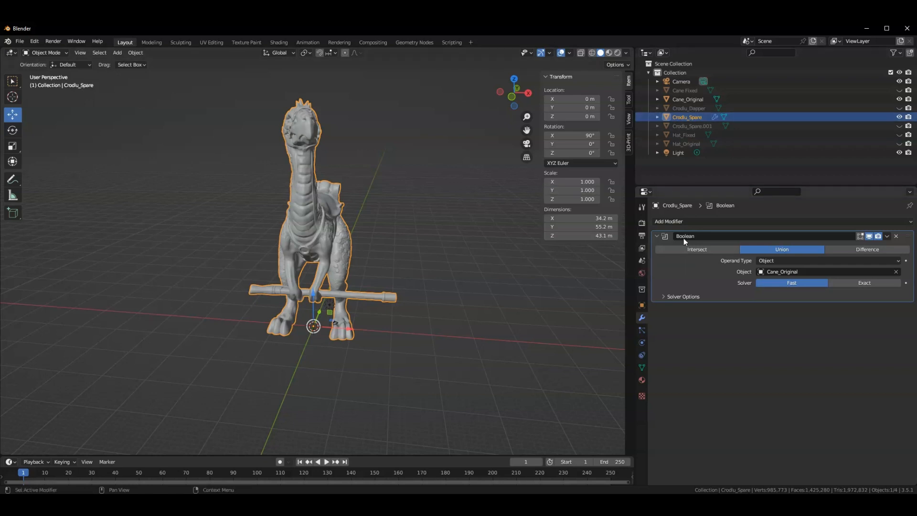
mouse_move(738, 311)
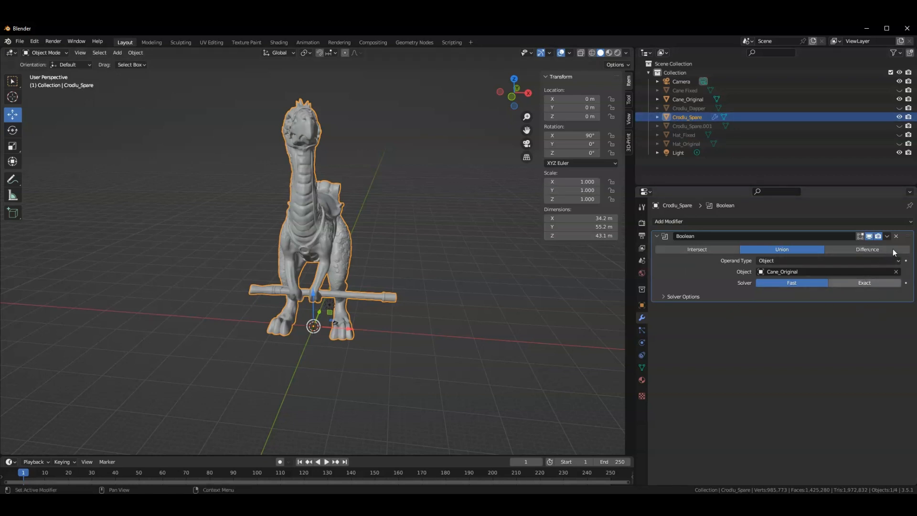
click(865, 283)
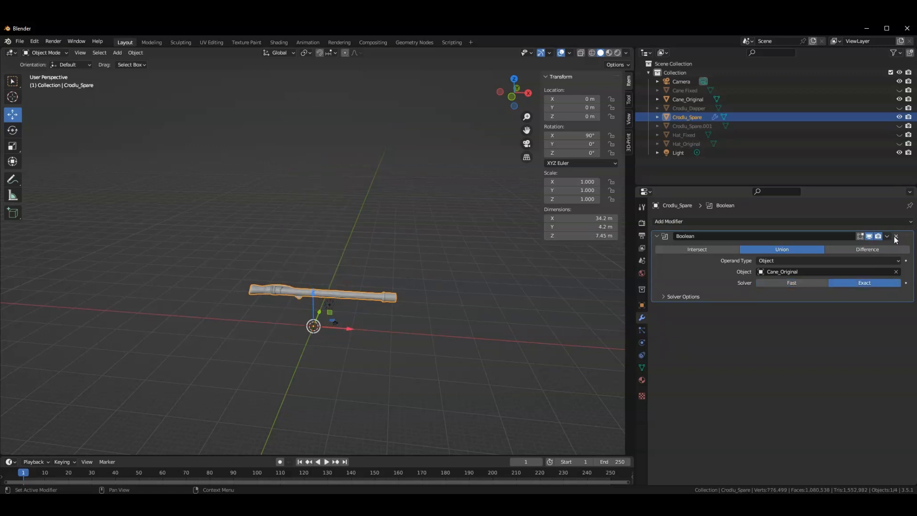
click(895, 236)
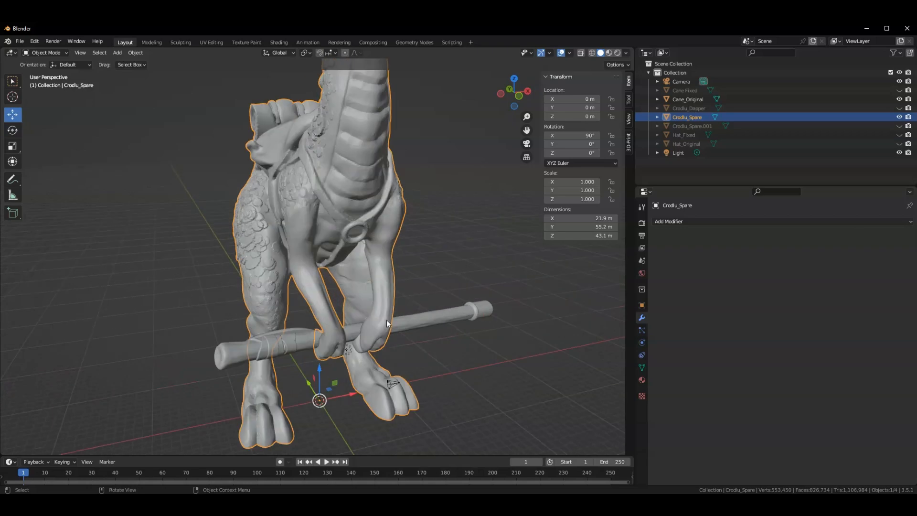
- Inspect the cane's end up close, then unhide Crodu_Spare beside it
drag(386, 324, 430, 326)
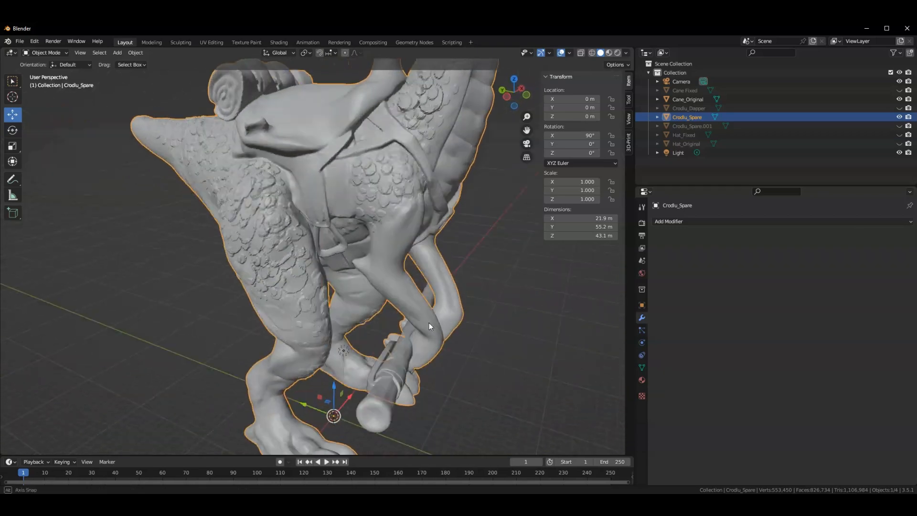
drag(430, 326, 439, 258)
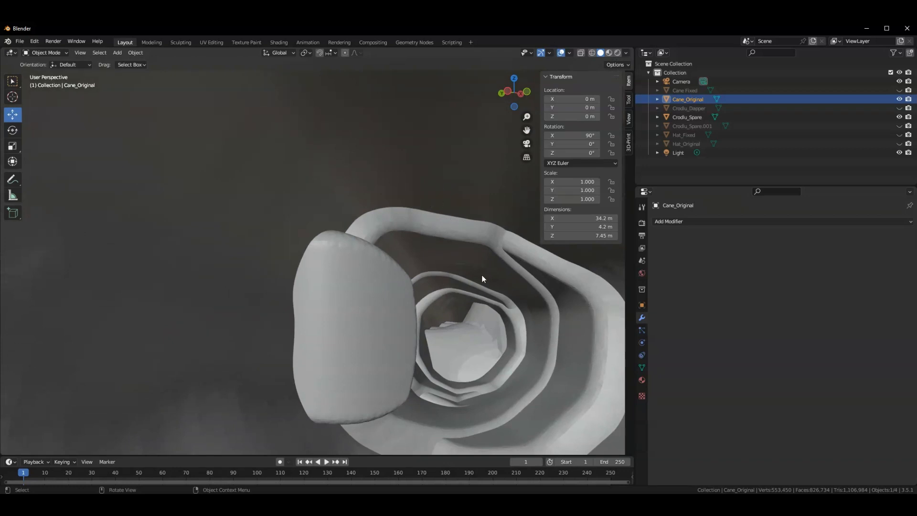
mouse_move(420, 442)
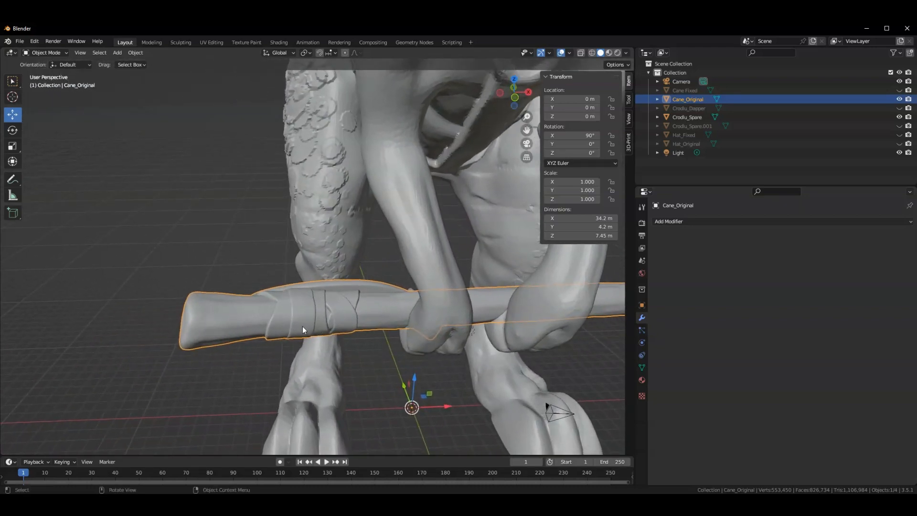
mouse_move(443, 371)
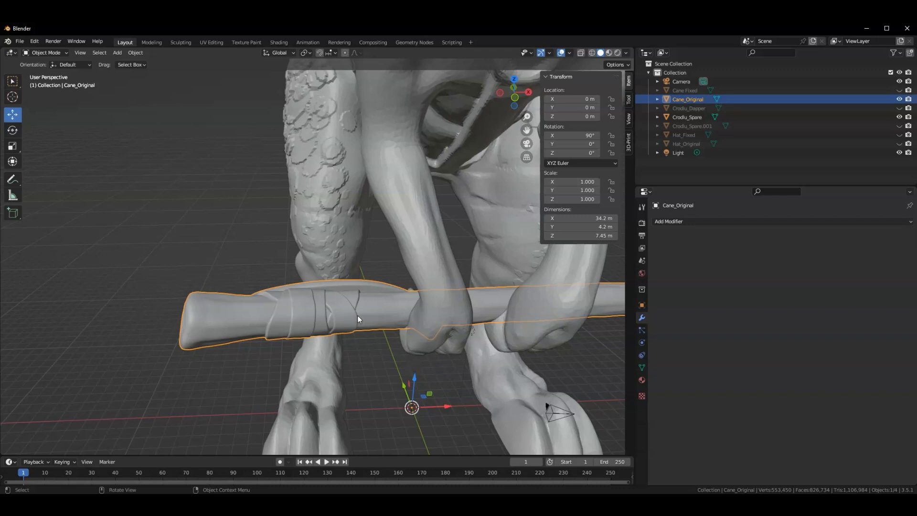
mouse_move(233, 261)
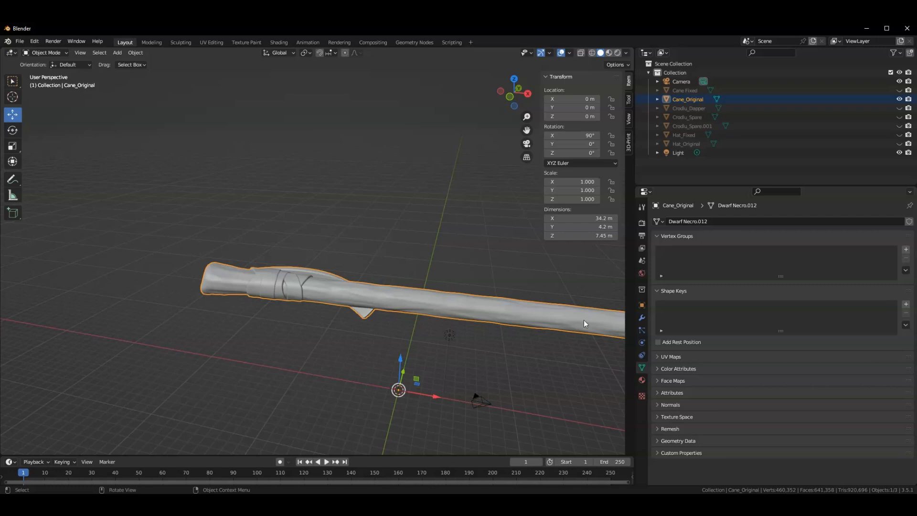
mouse_move(274, 364)
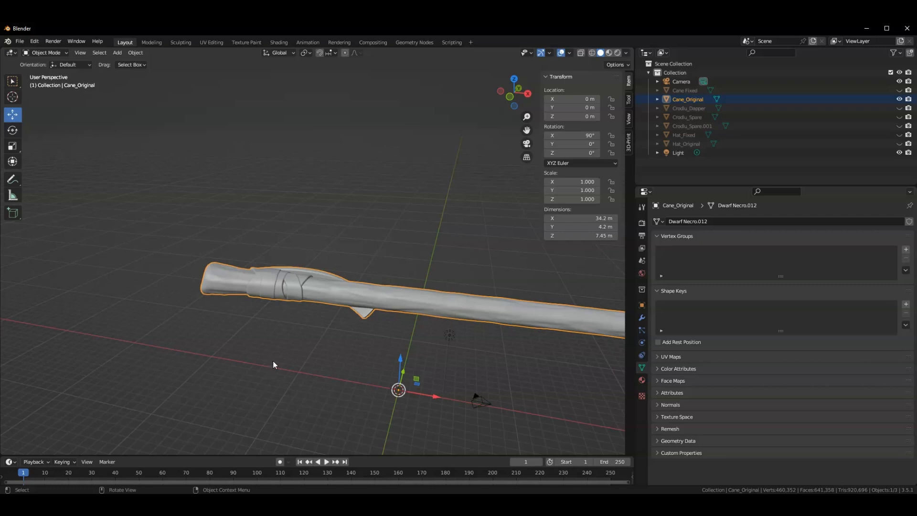
mouse_move(409, 333)
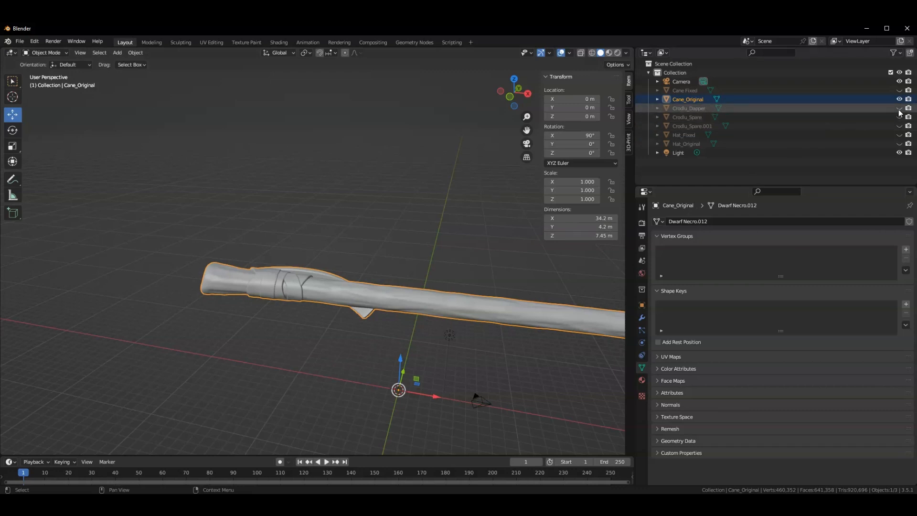
click(899, 109)
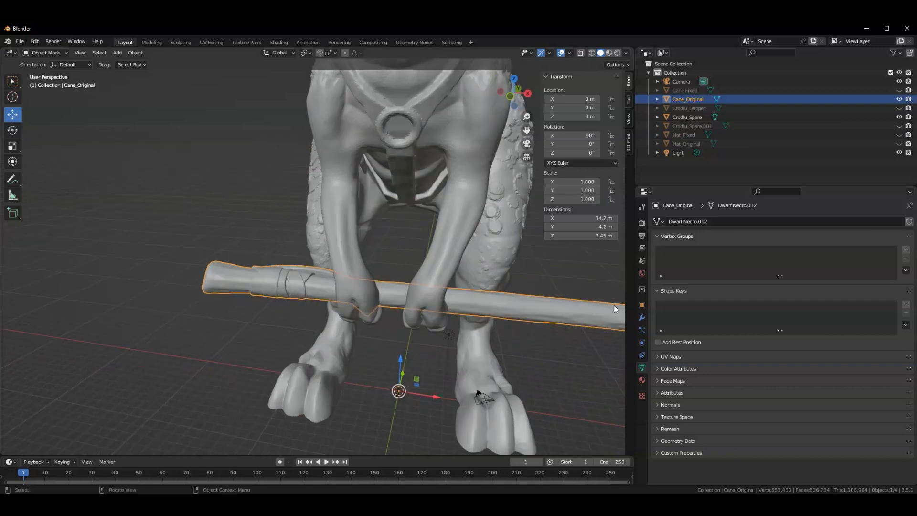
mouse_move(670, 309)
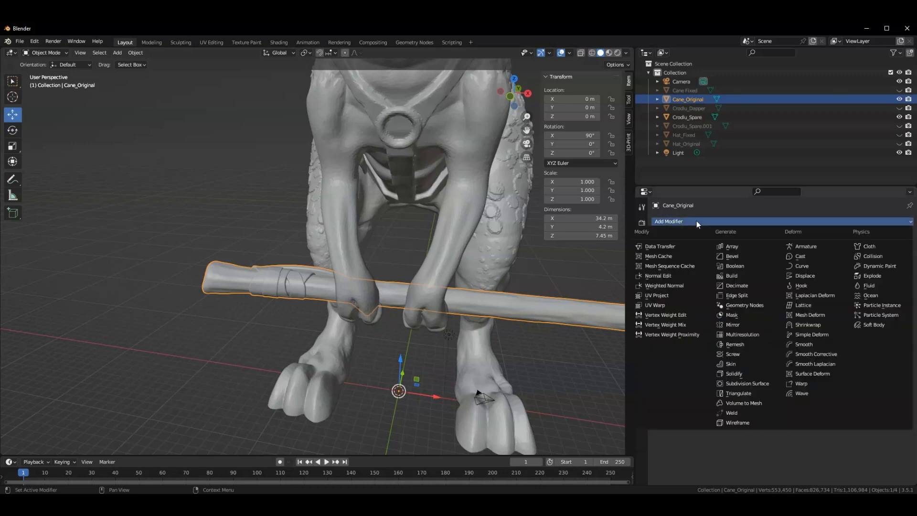
mouse_move(741, 344)
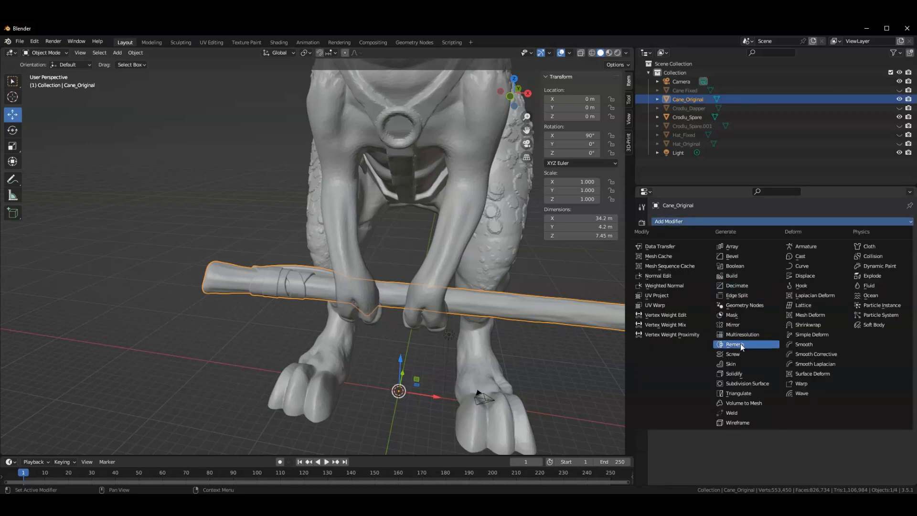
- Add a Remesh modifier to Cane_Original and set its voxel size to 0.05
click(736, 344)
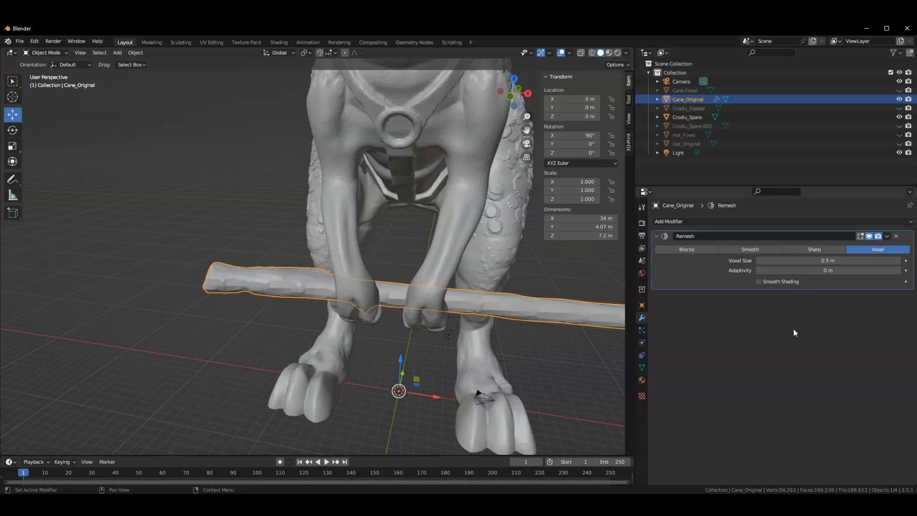
click(828, 261)
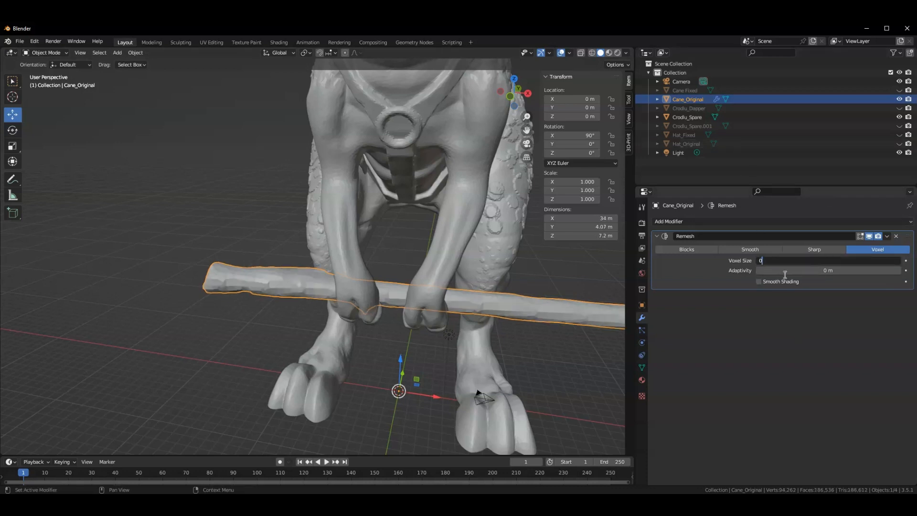
text(0.05 m)
click(829, 270)
text(.03)
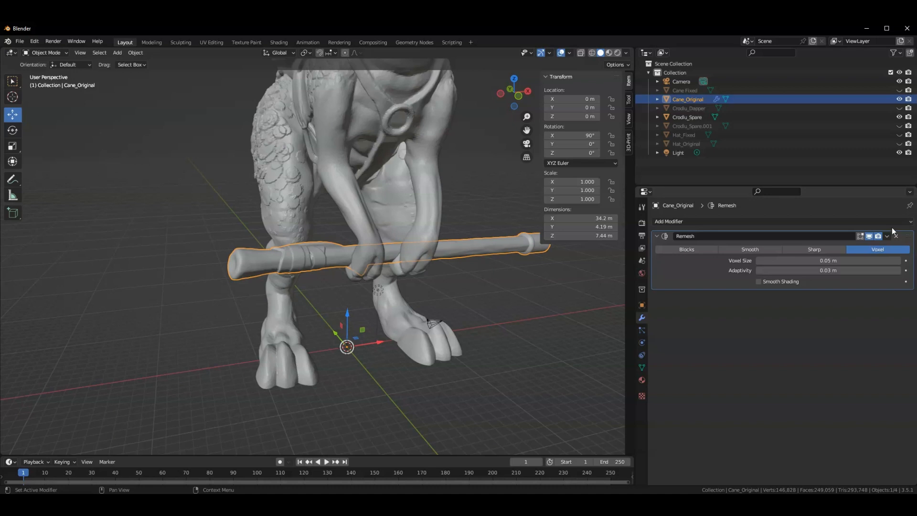
click(896, 236)
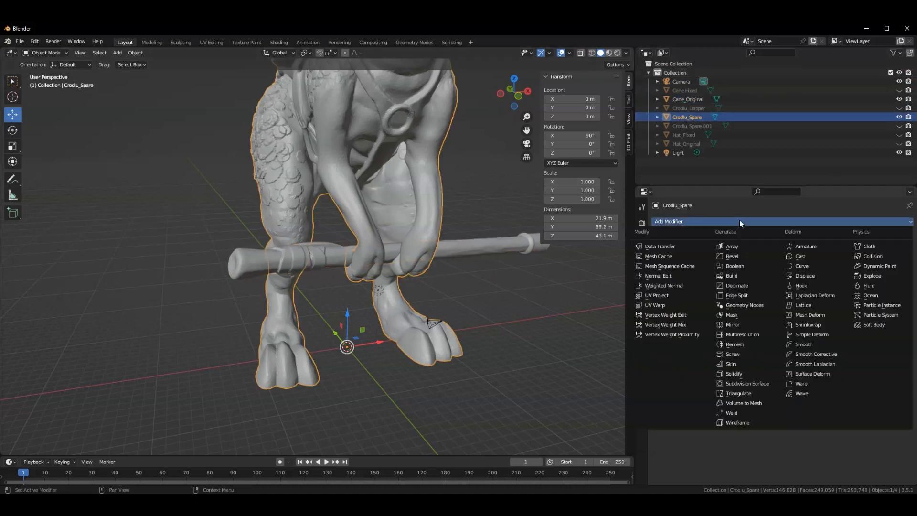
click(735, 265)
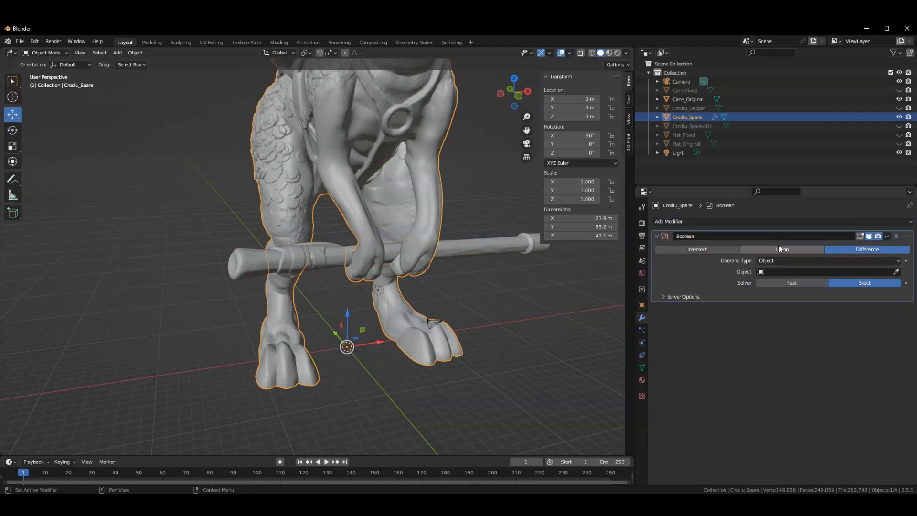
click(782, 250)
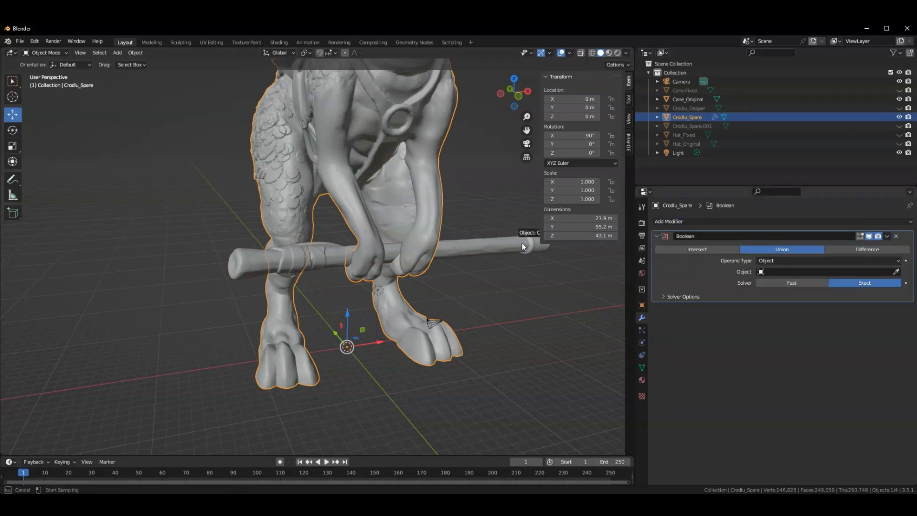
click(887, 236)
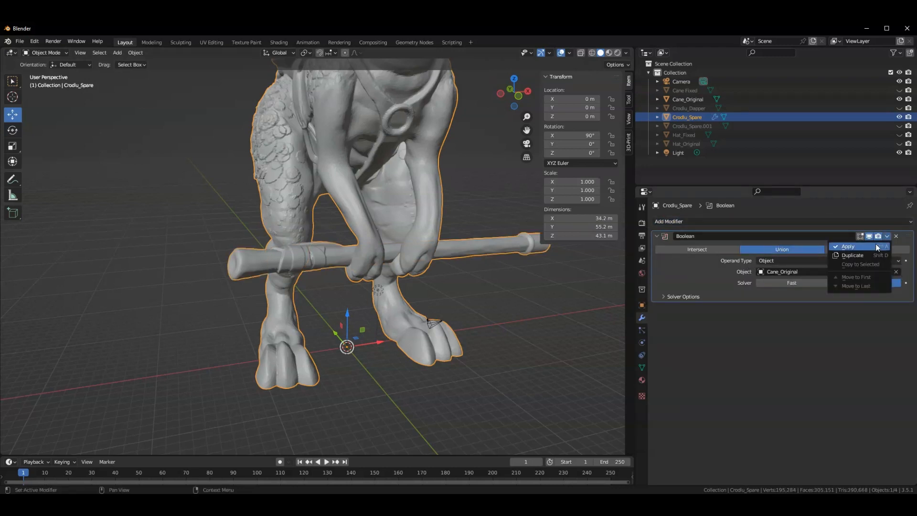
click(848, 245)
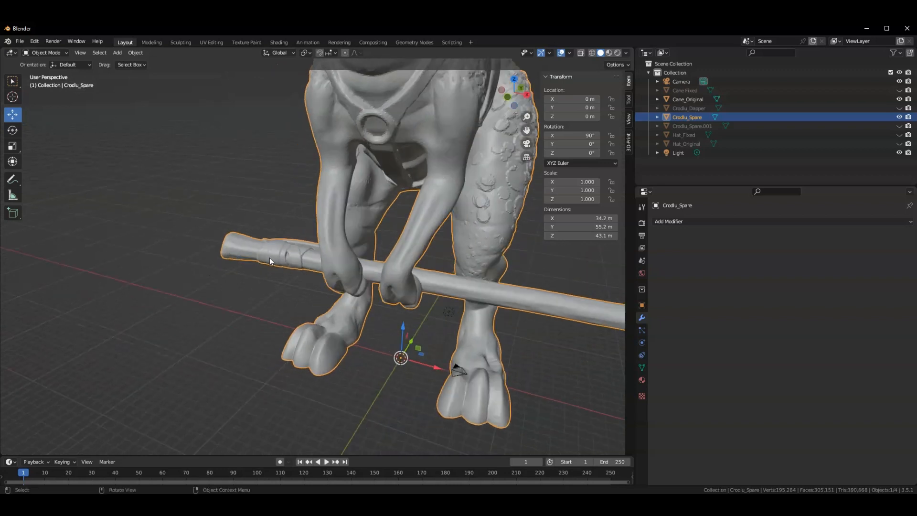
mouse_move(279, 279)
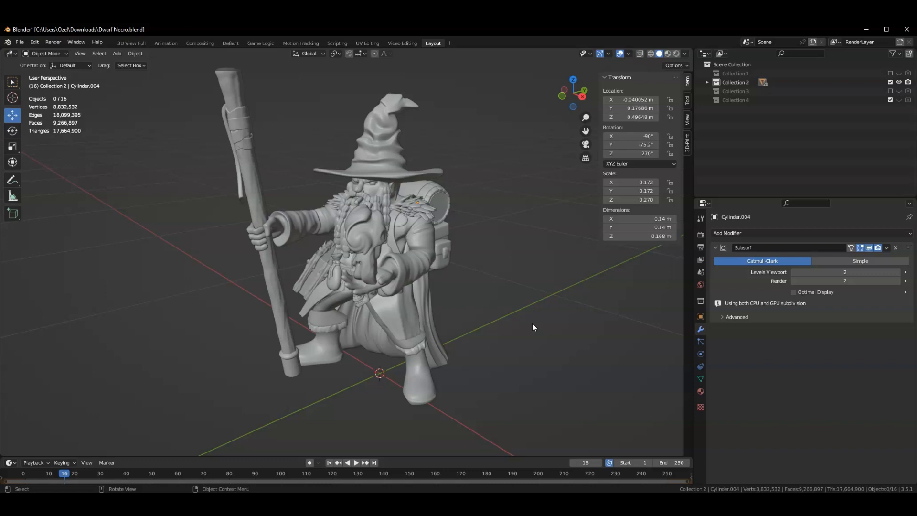
mouse_move(523, 259)
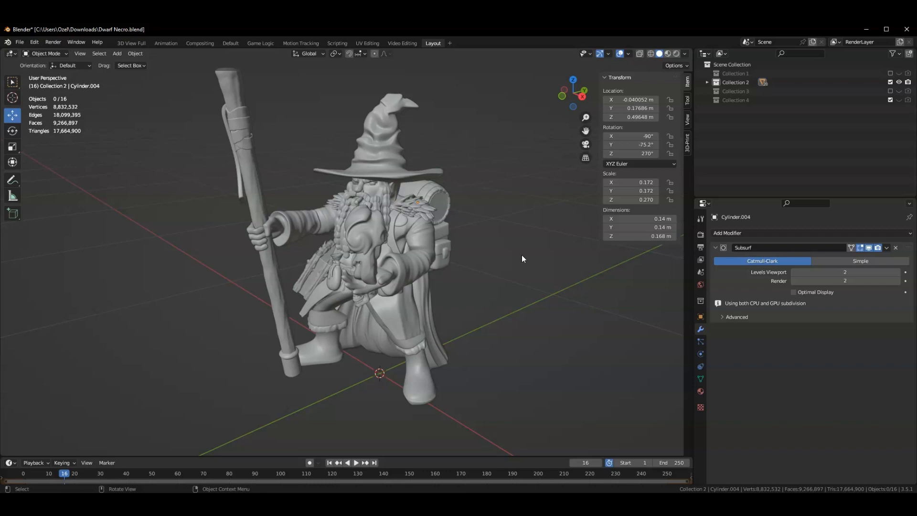
- Move the view in closer around the Dwarf Necro figure
drag(523, 259, 566, 268)
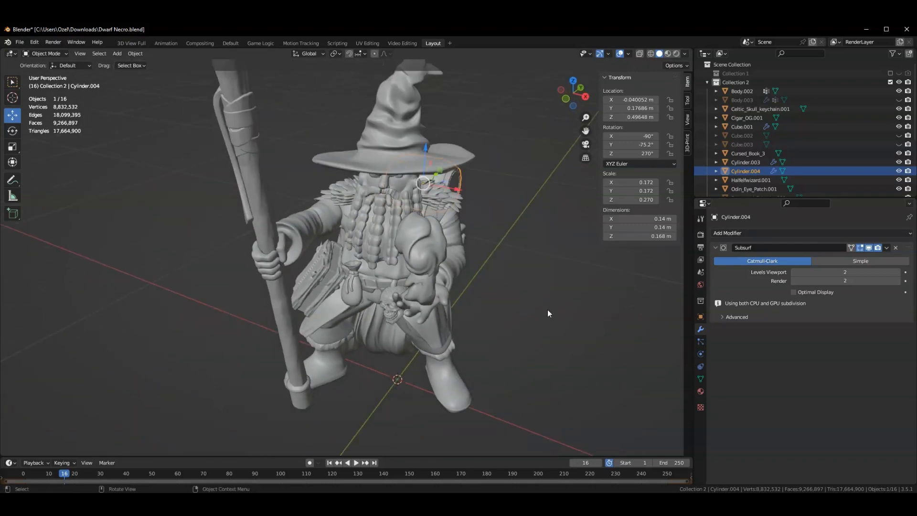
- Orbit around the dwarf from several sides, then select all sixteen parts
drag(548, 313, 483, 250)
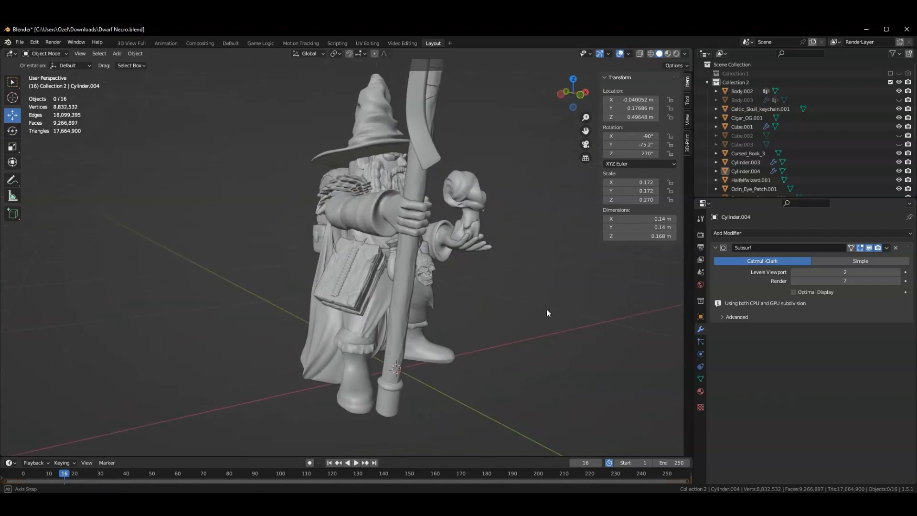
drag(547, 313, 517, 294)
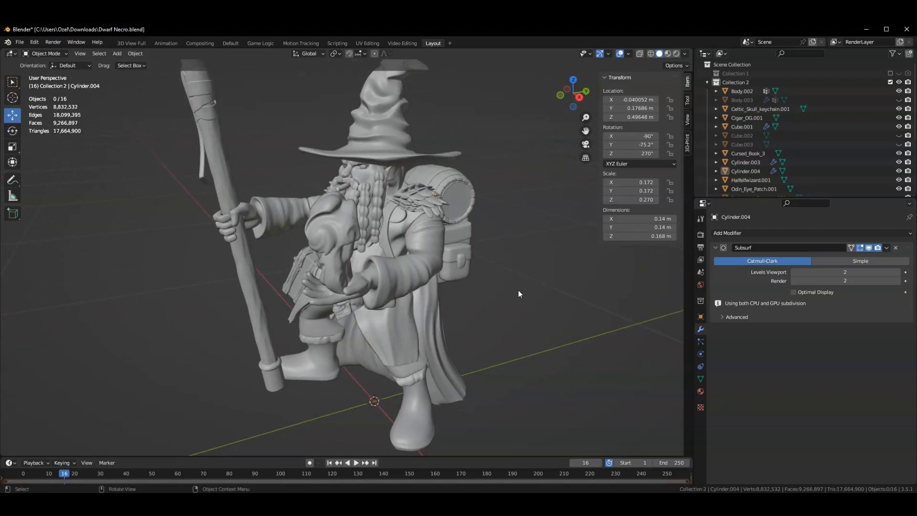
drag(518, 293, 536, 276)
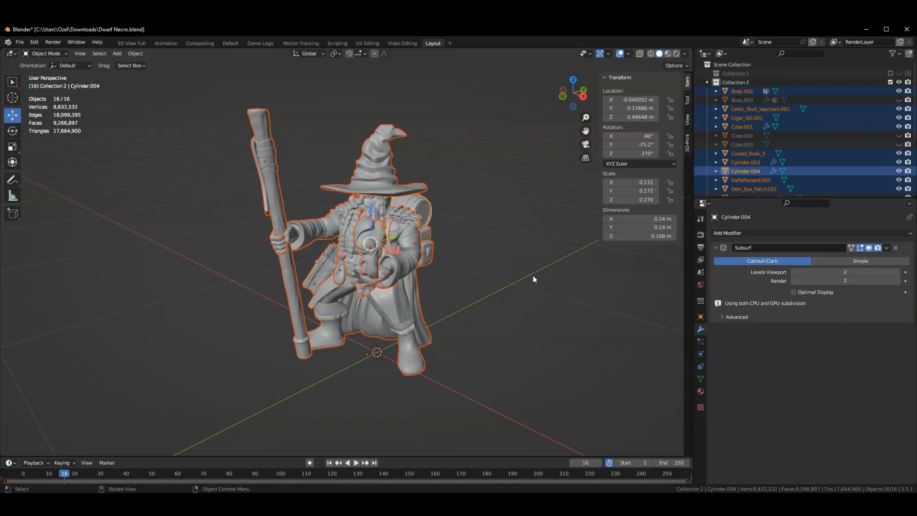
click(517, 310)
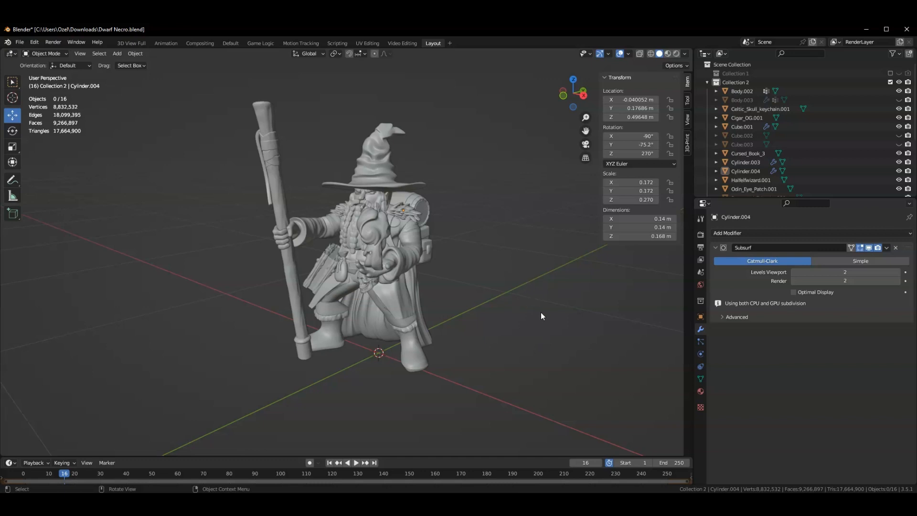
drag(541, 316, 426, 215)
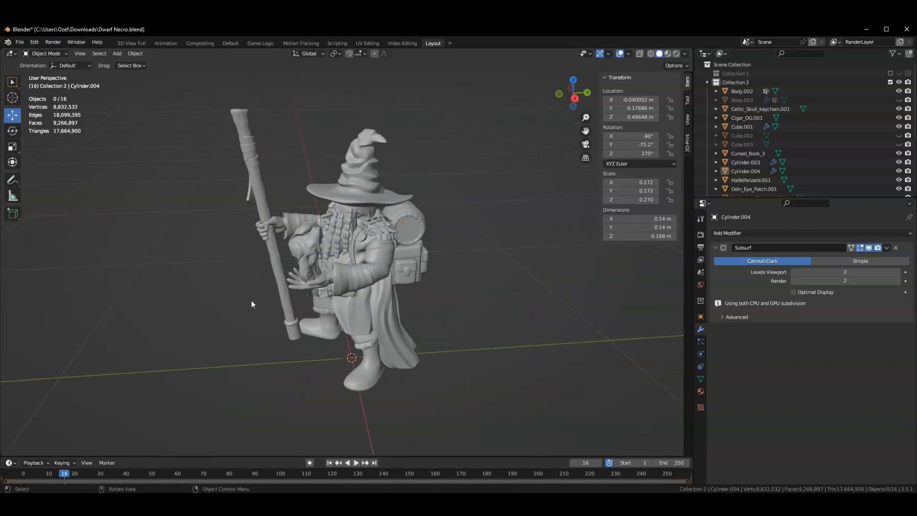
drag(252, 304, 524, 342)
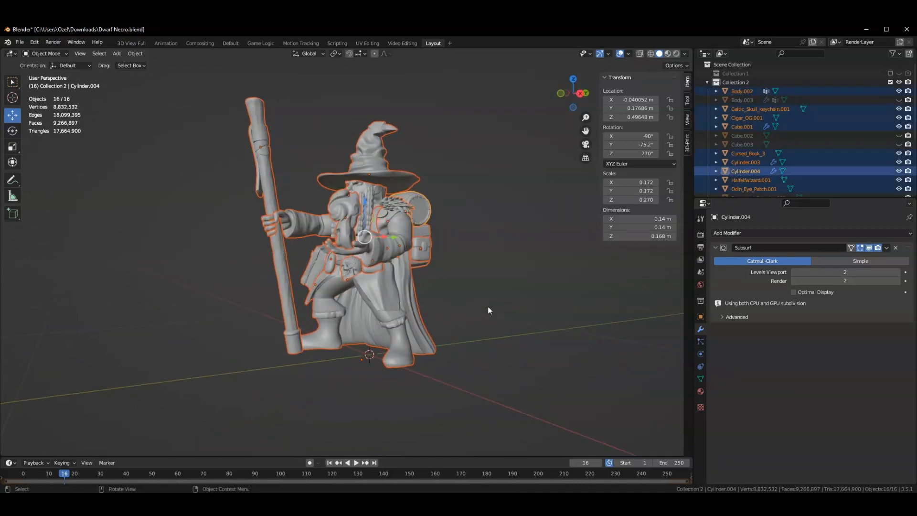
- Export the selected dwarf parts as an STL file
click(19, 41)
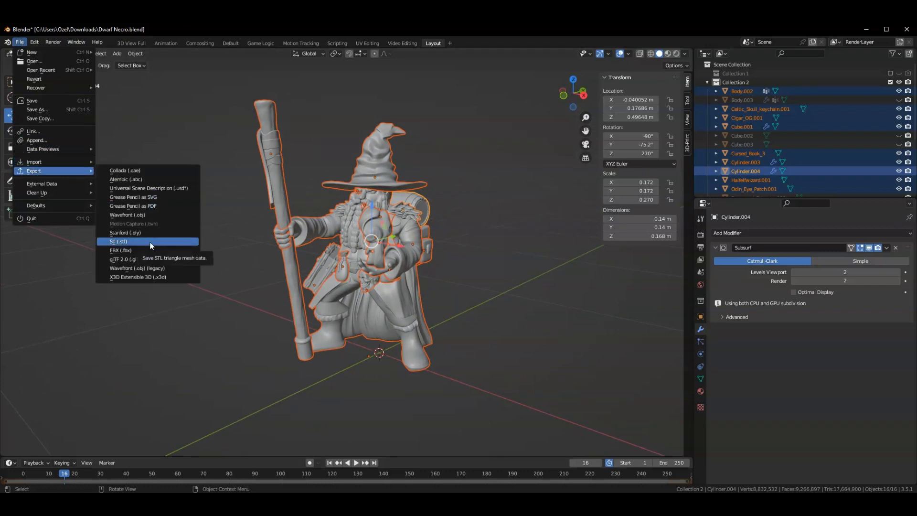
click(119, 242)
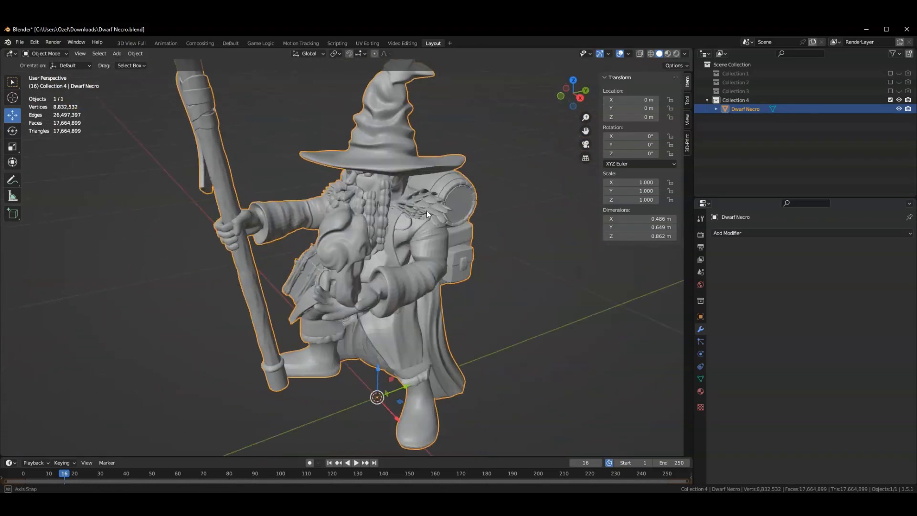
- Add a Remesh modifier to the dwarf and set its voxel size to 0.0015
drag(427, 214, 419, 331)
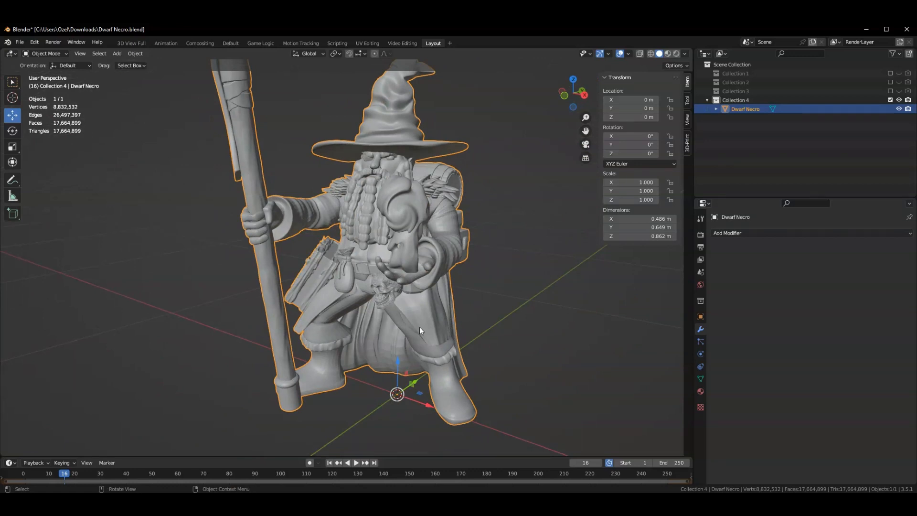
drag(420, 331, 539, 289)
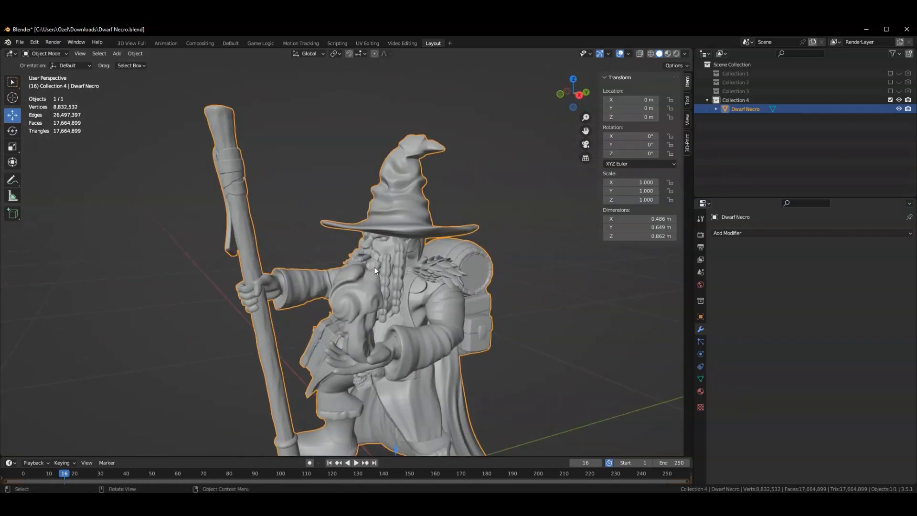
click(727, 233)
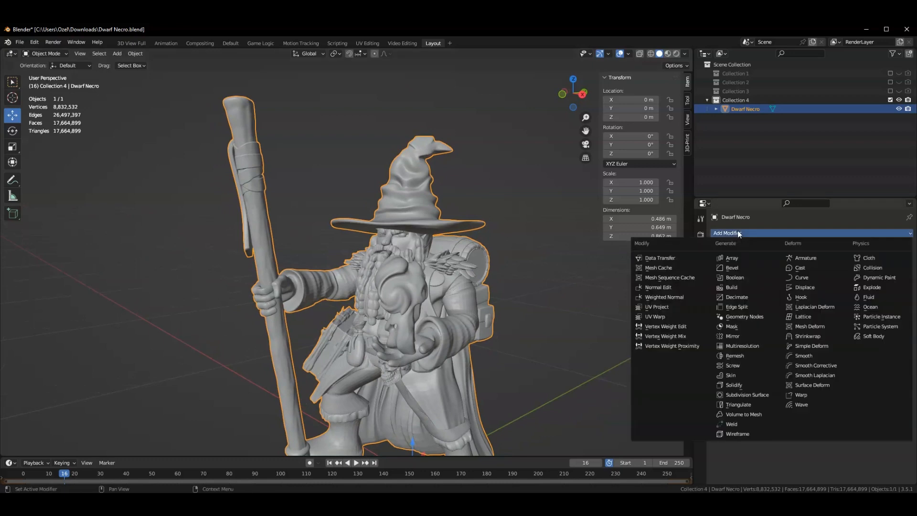
mouse_move(734, 355)
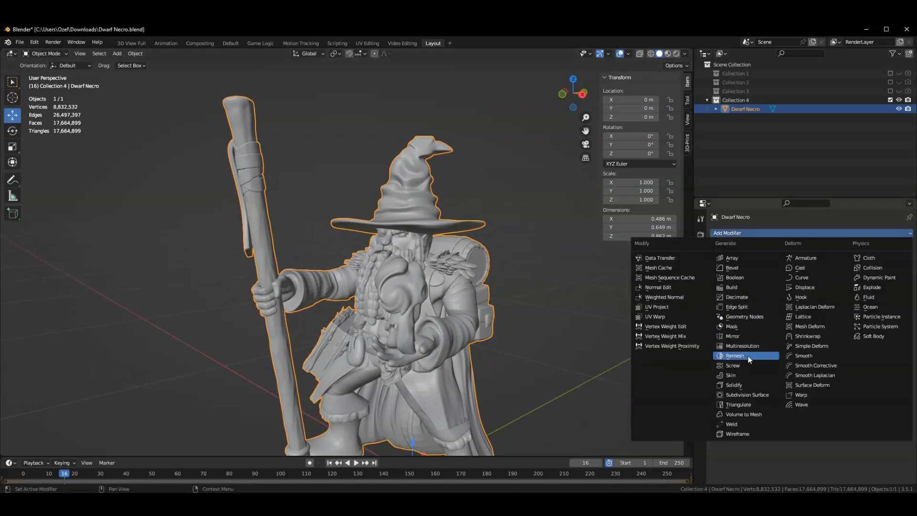
click(734, 355)
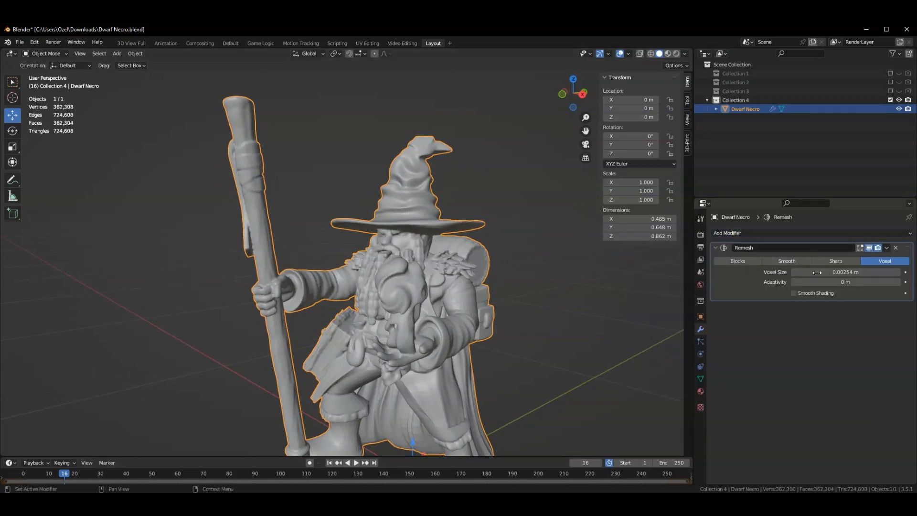
double_click(845, 271)
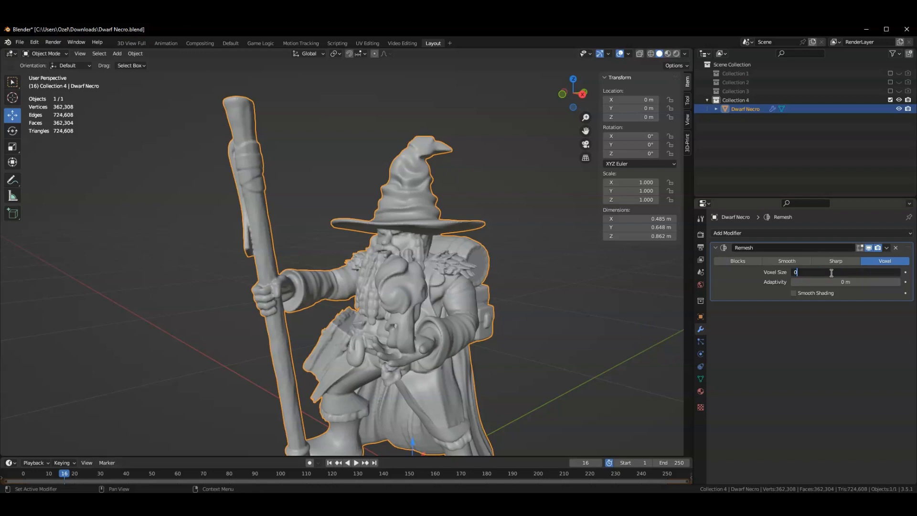
text(0.0015)
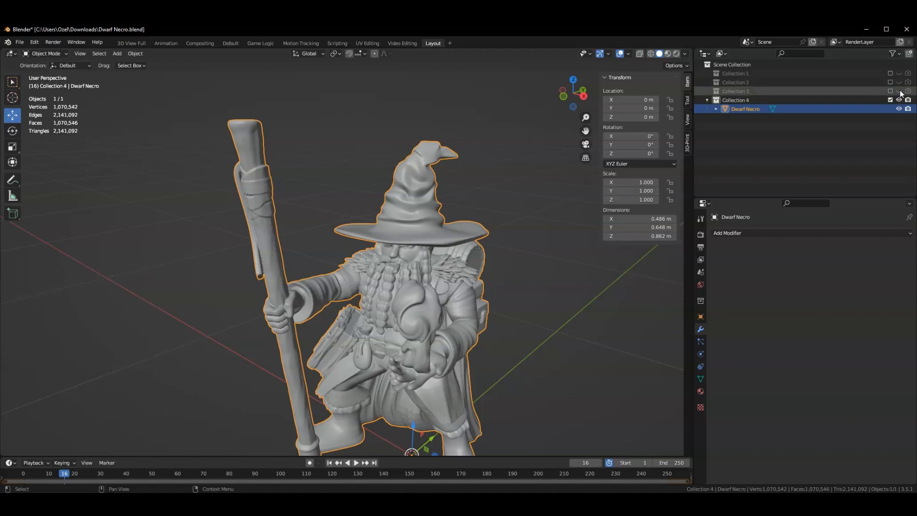
mouse_move(787, 83)
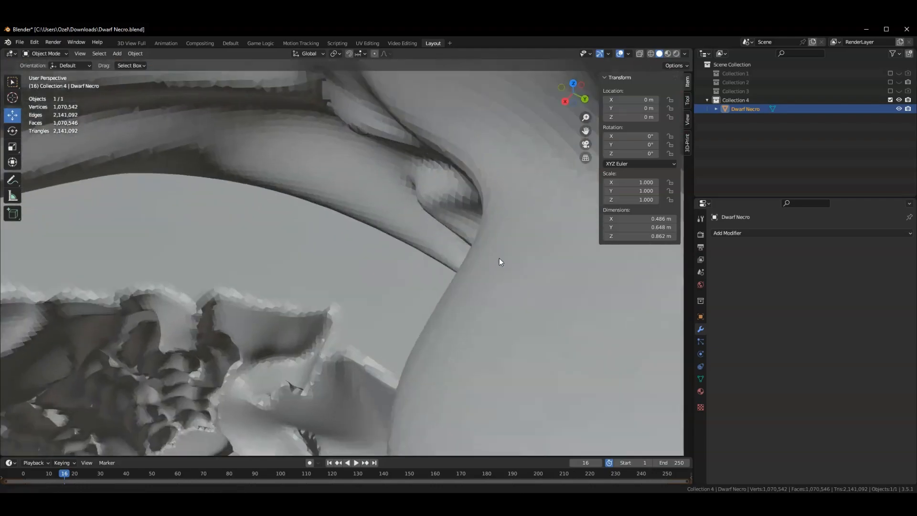
- Orbit closer to inspect the remeshed dwarf's surface detail
drag(501, 262, 447, 232)
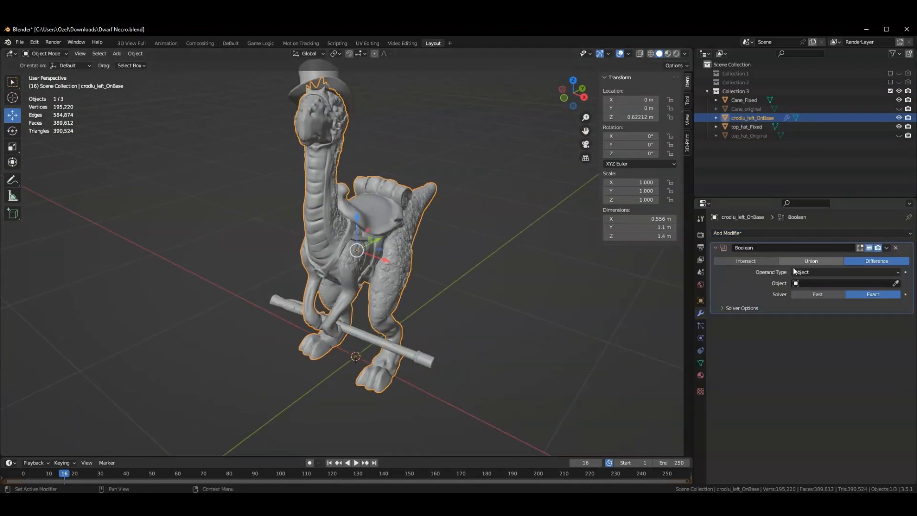
click(842, 283)
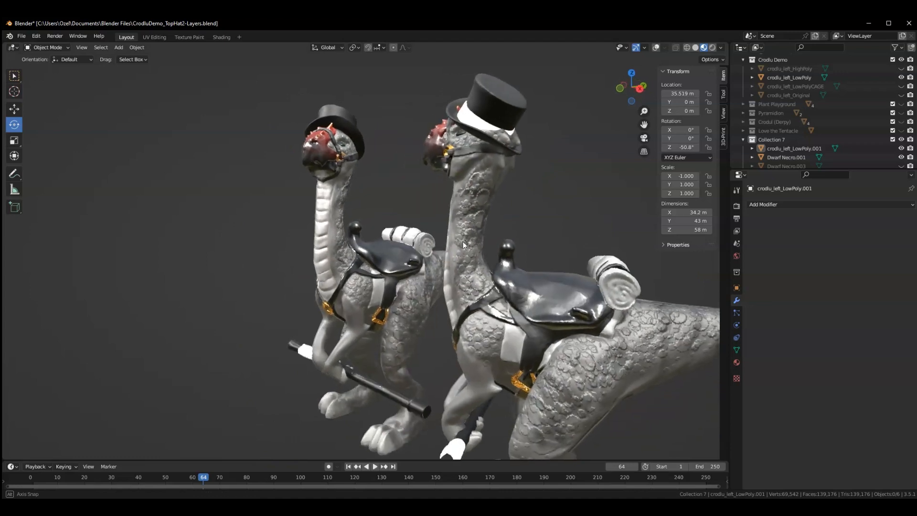
drag(462, 246, 532, 275)
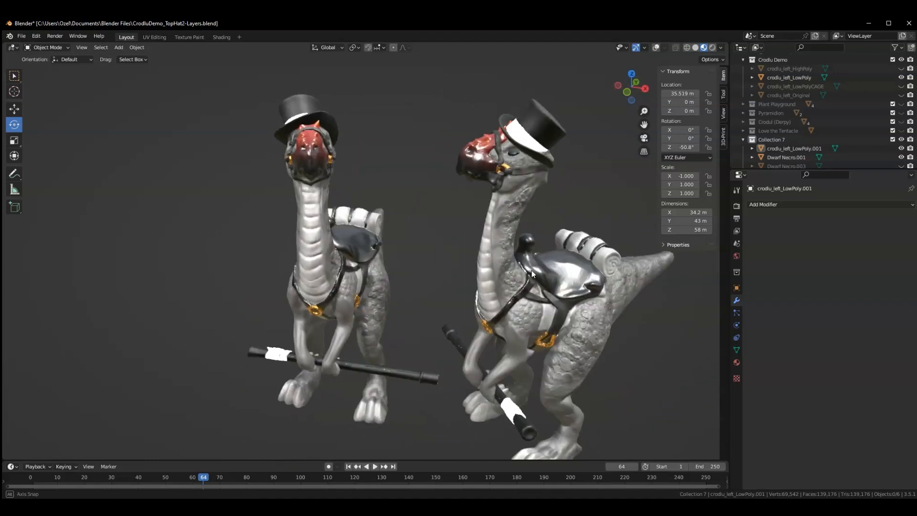
drag(533, 272, 578, 302)
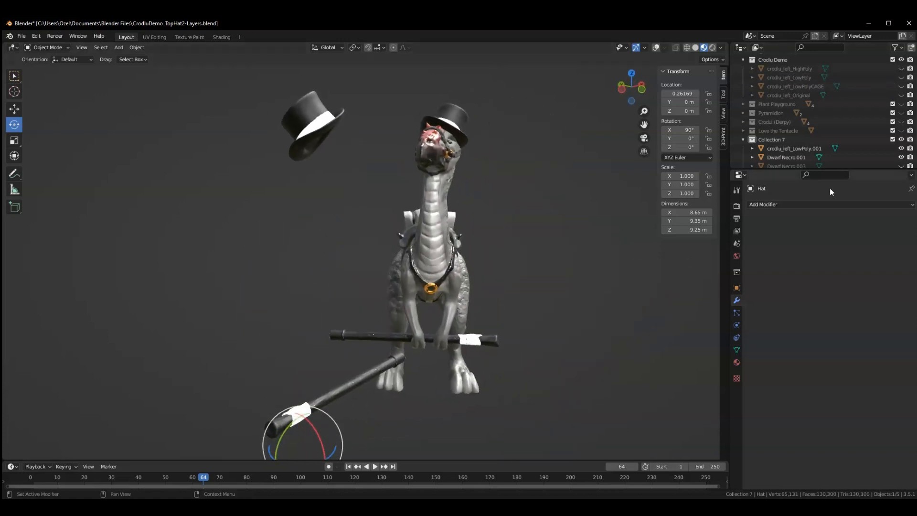
click(902, 78)
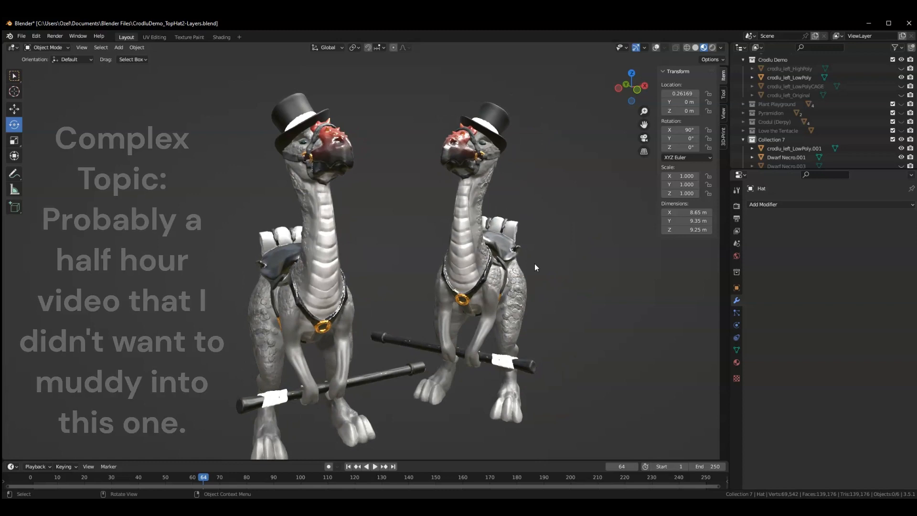
drag(535, 268, 585, 323)
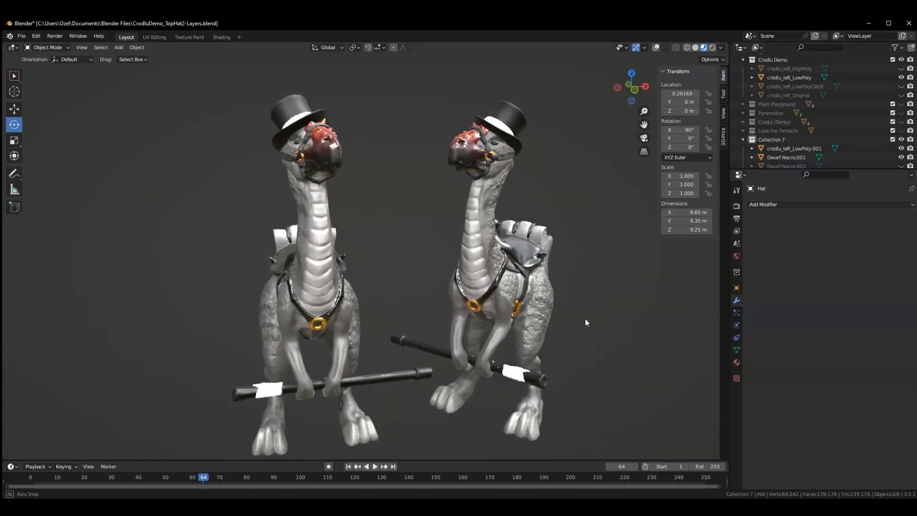
drag(585, 321, 607, 300)
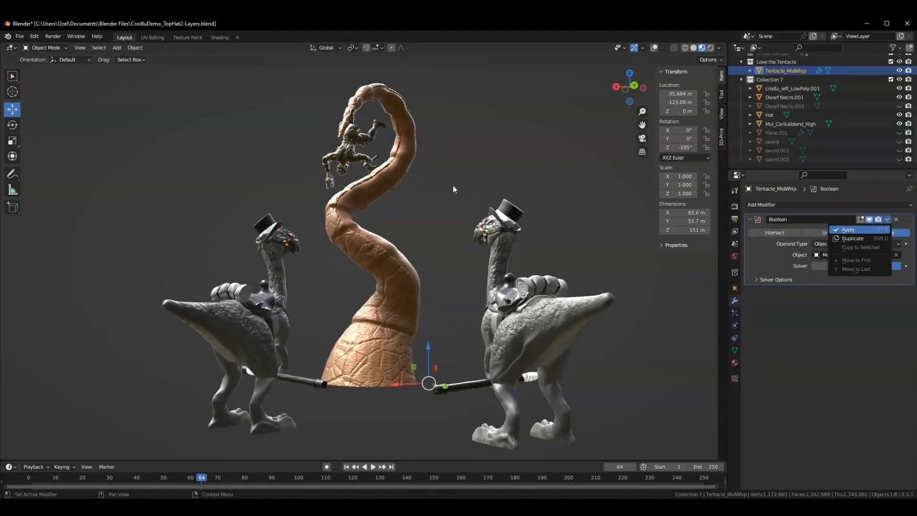
- Duplicate the tentacle's Boolean modifier to create Boolean.001 and Boolean.002
click(848, 229)
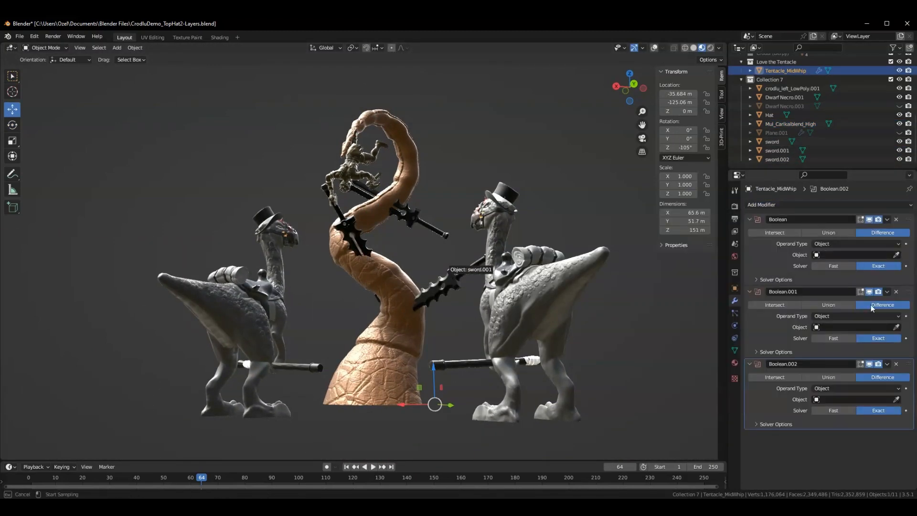